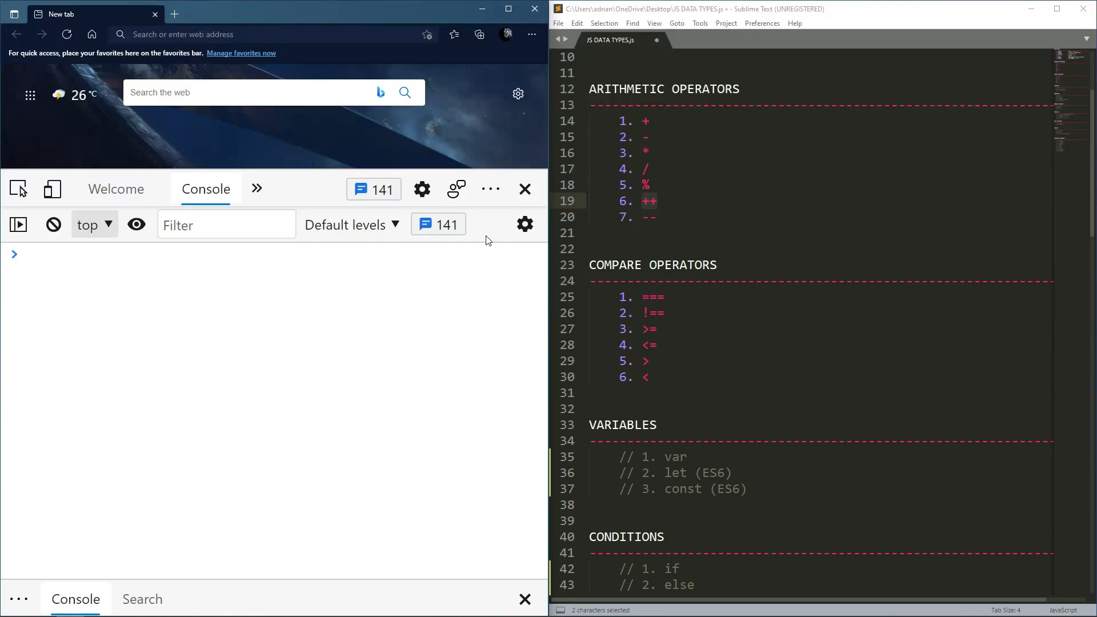
Declare let x = 1; in the console.
click(641, 201)
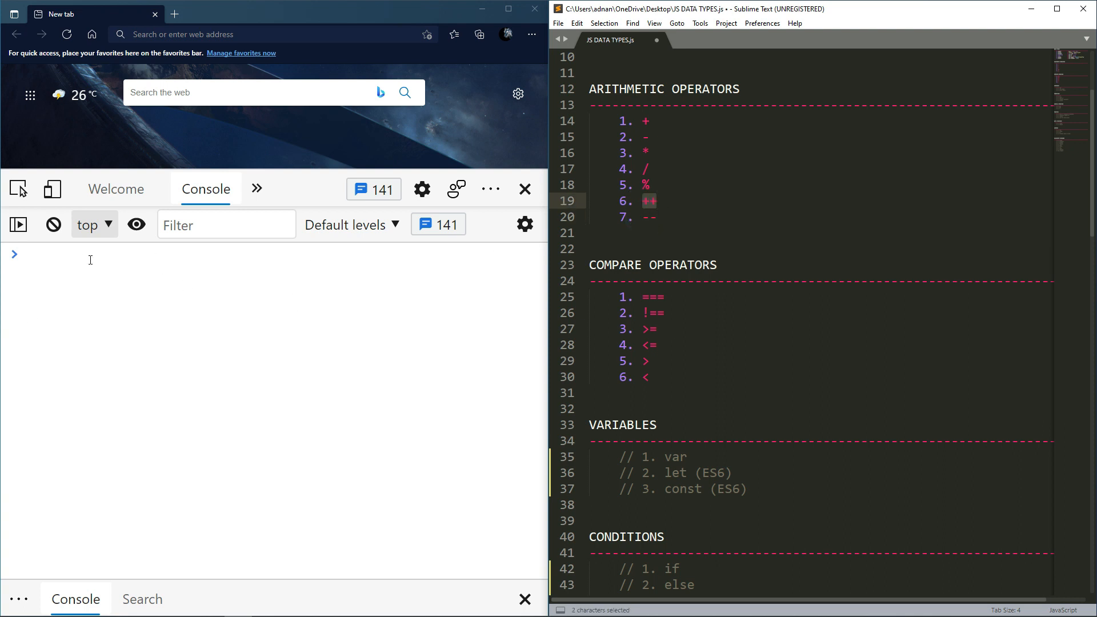
text(let)
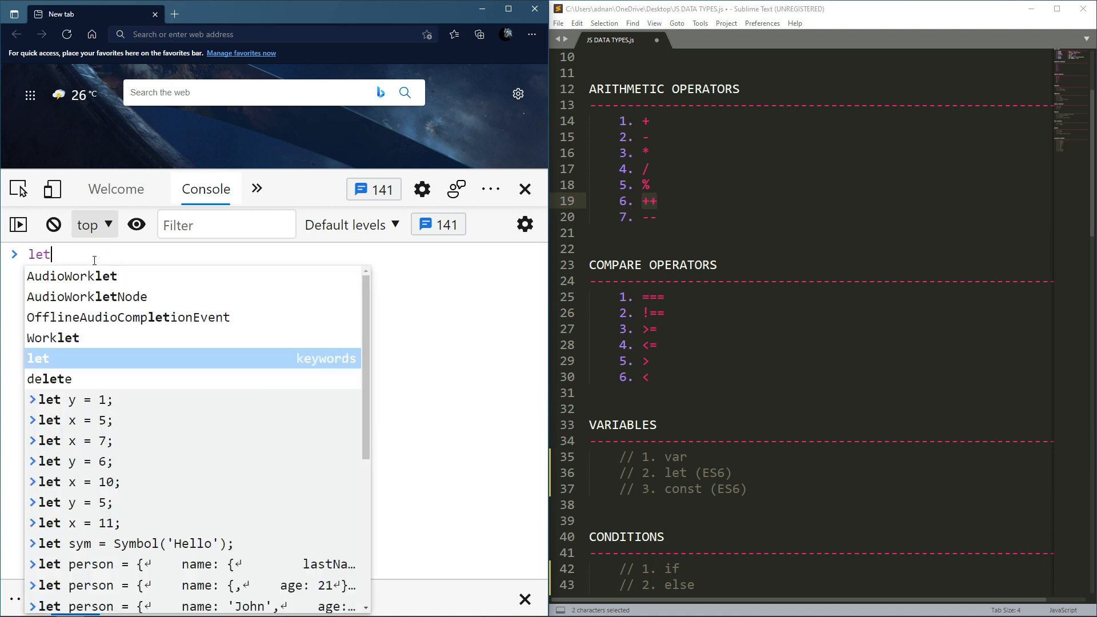
text(x =)
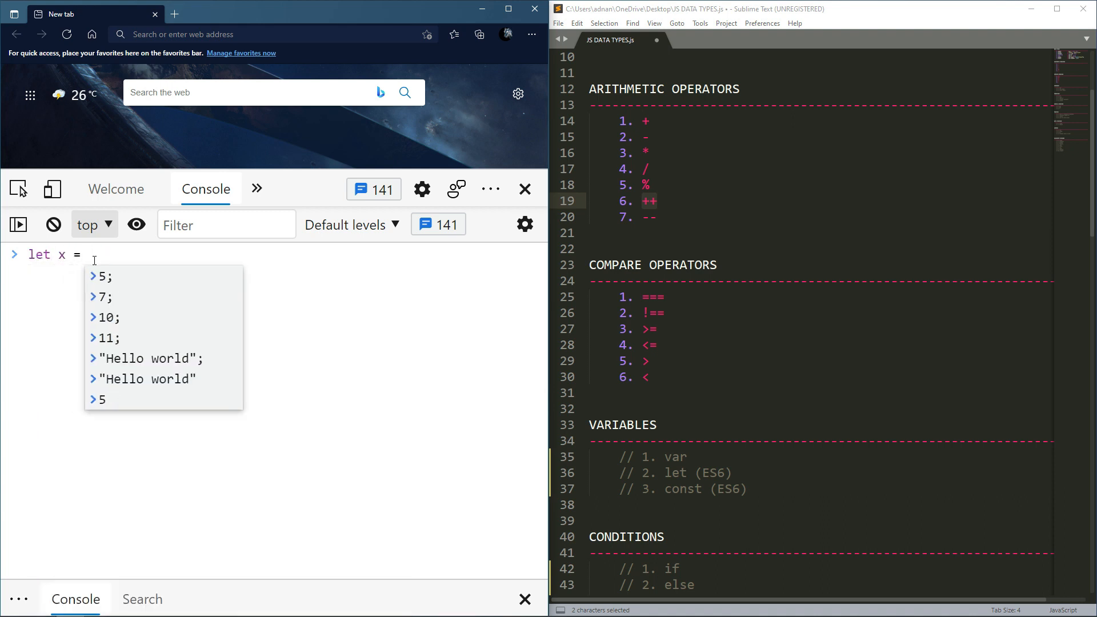
text(1;)
text(console.log)
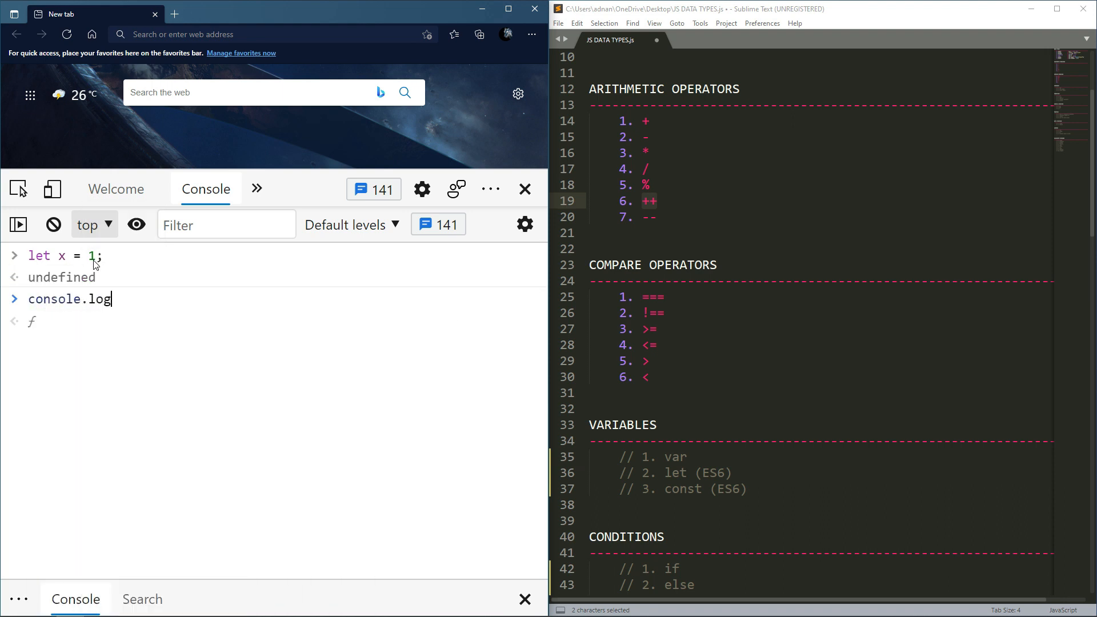
Write console.log(x++); so the post-increment logs 1.
text(())
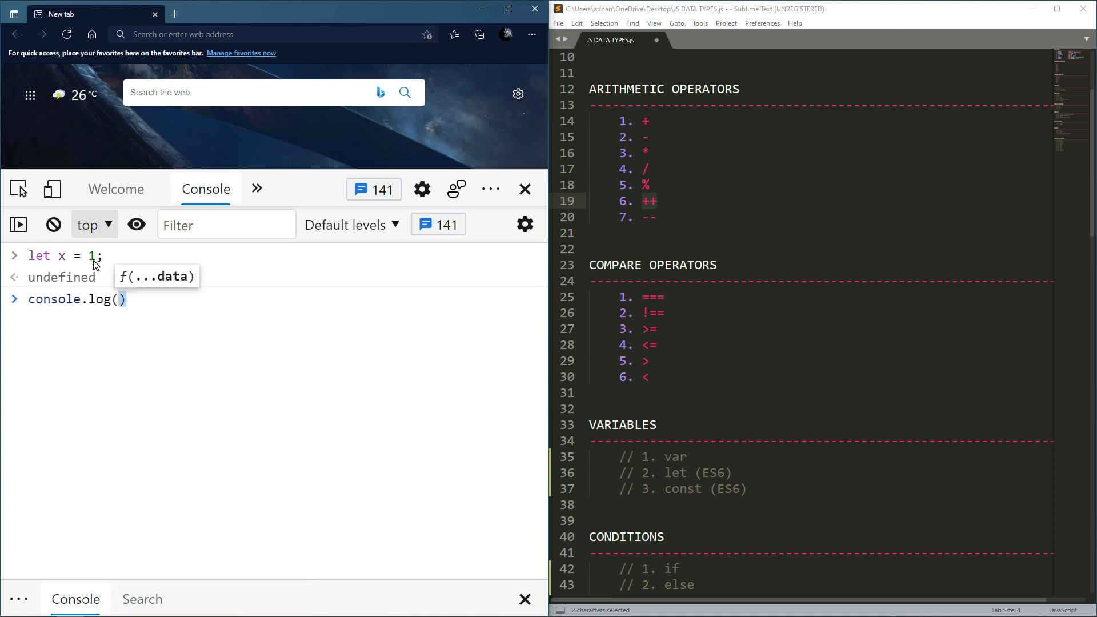
text(x)
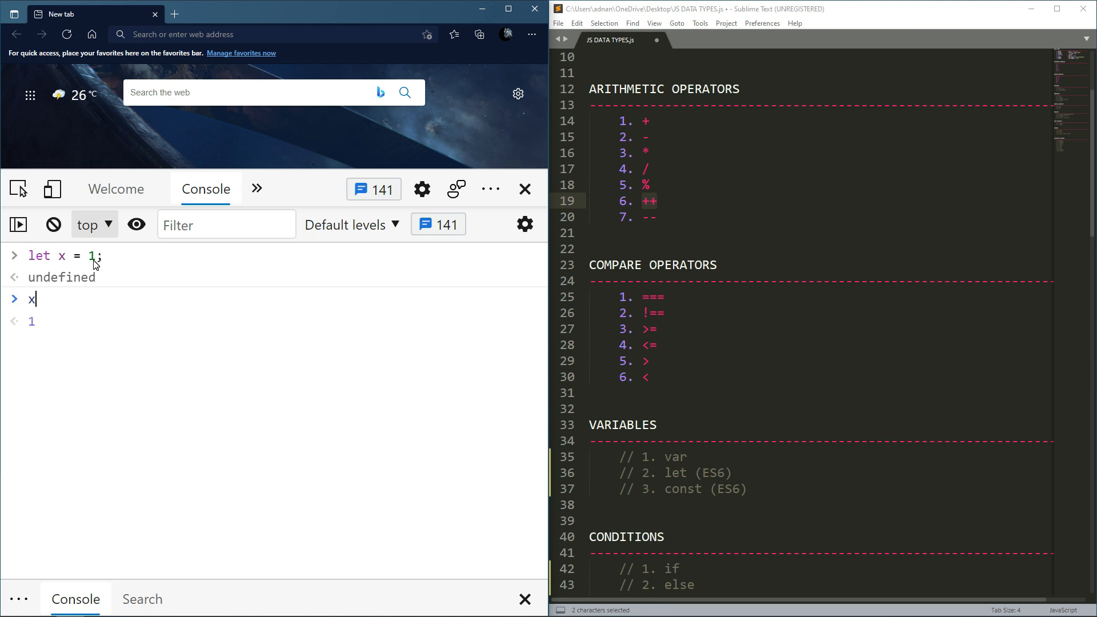
text(++;)
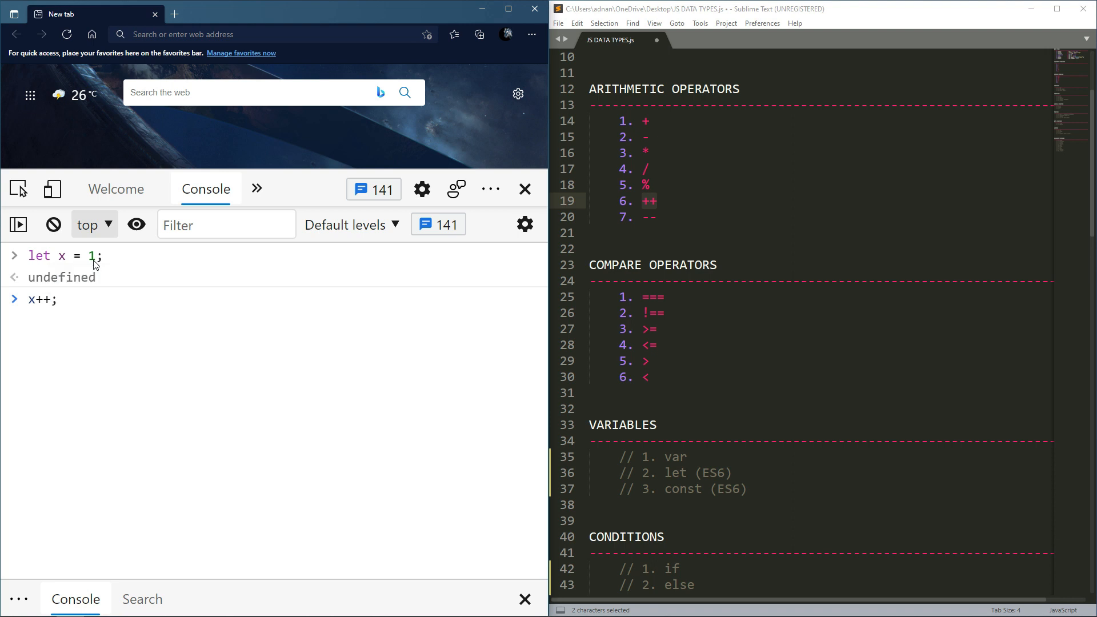
text(c)
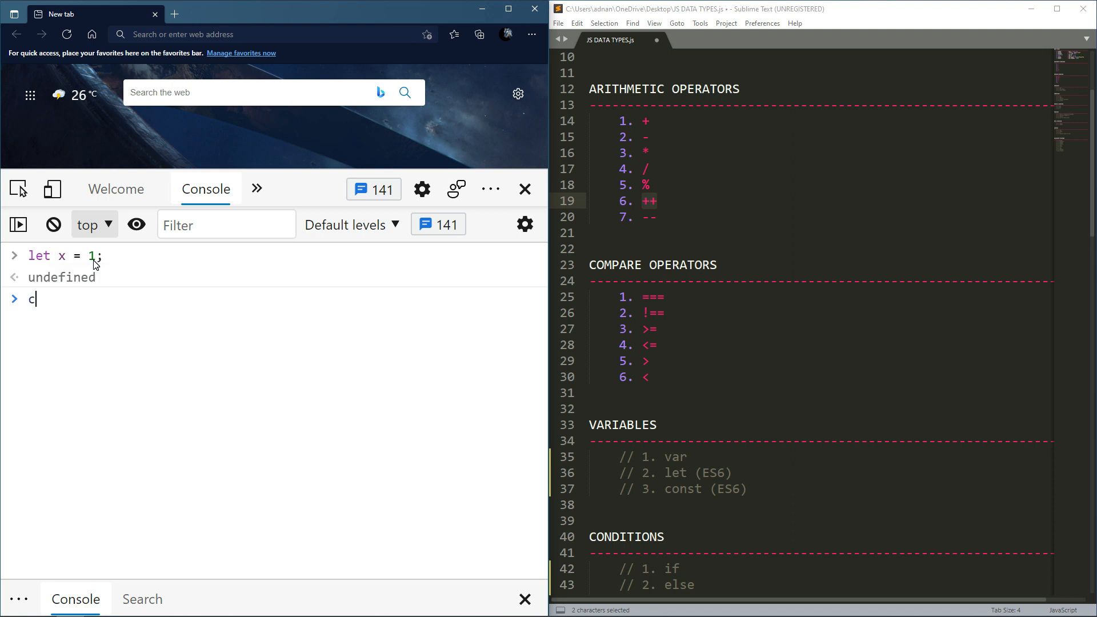
text(onsole.log)
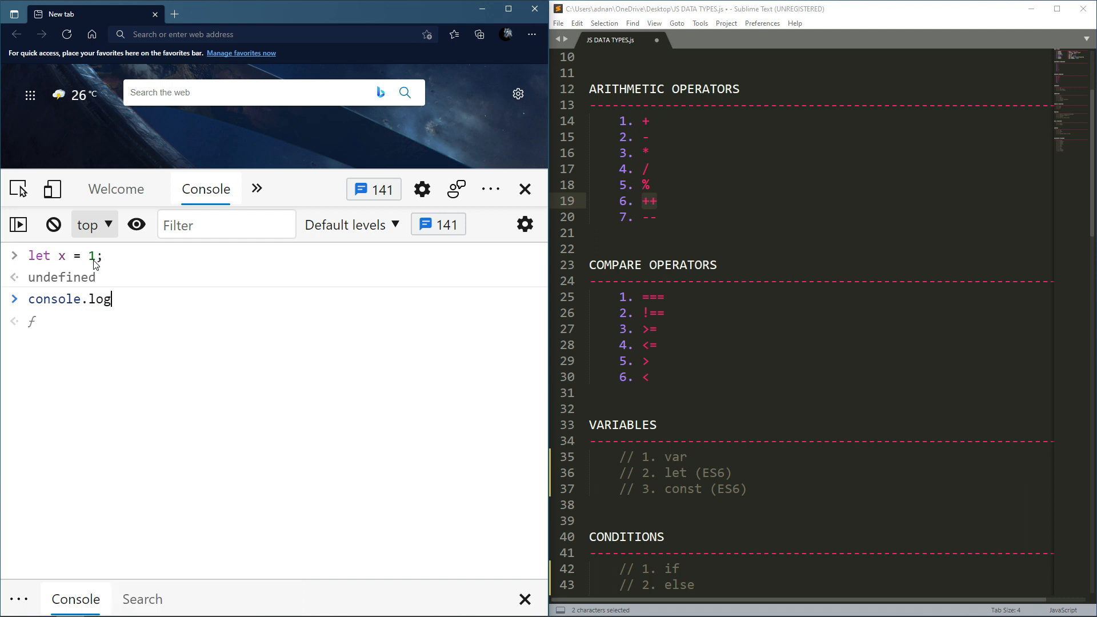
text((x))
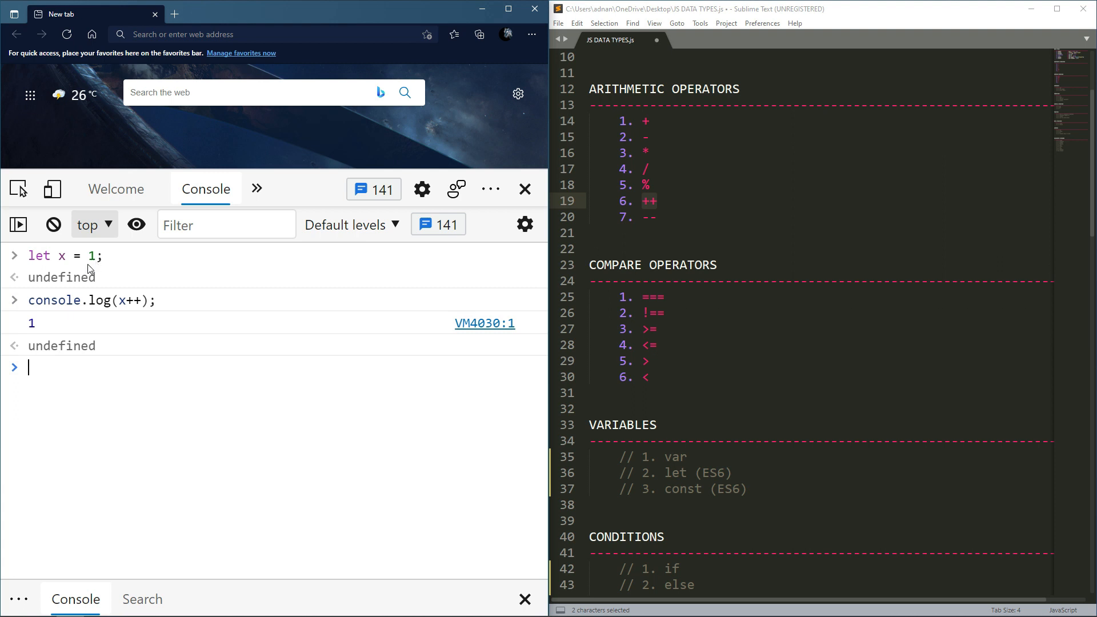
mouse_move(90, 281)
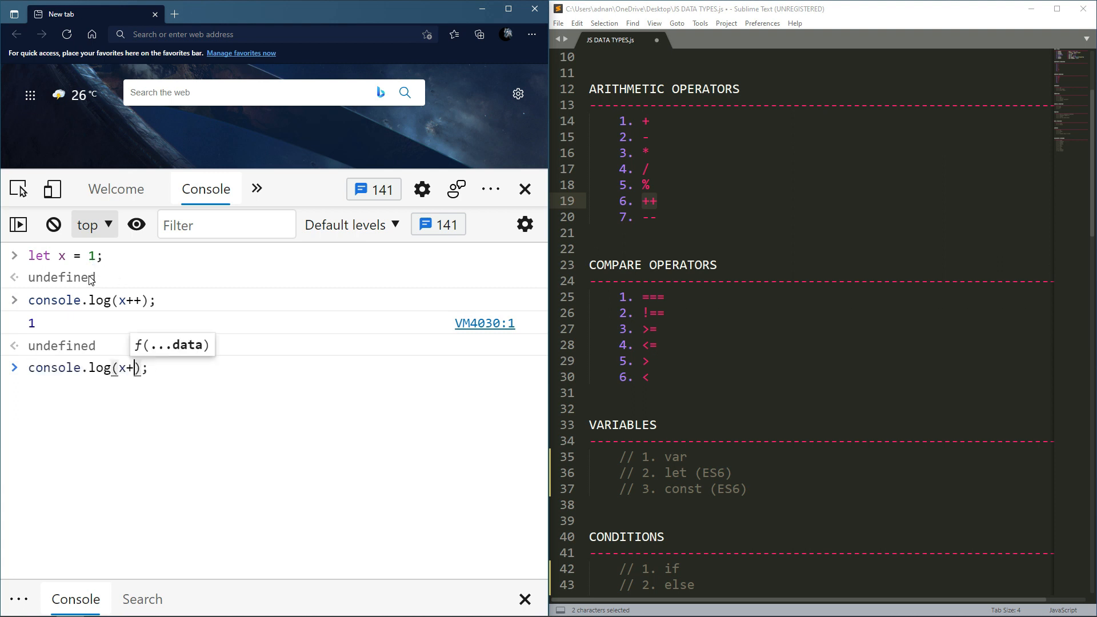
Run console.log(x) to show x has become 2 after the post-increment.
key(Enter)
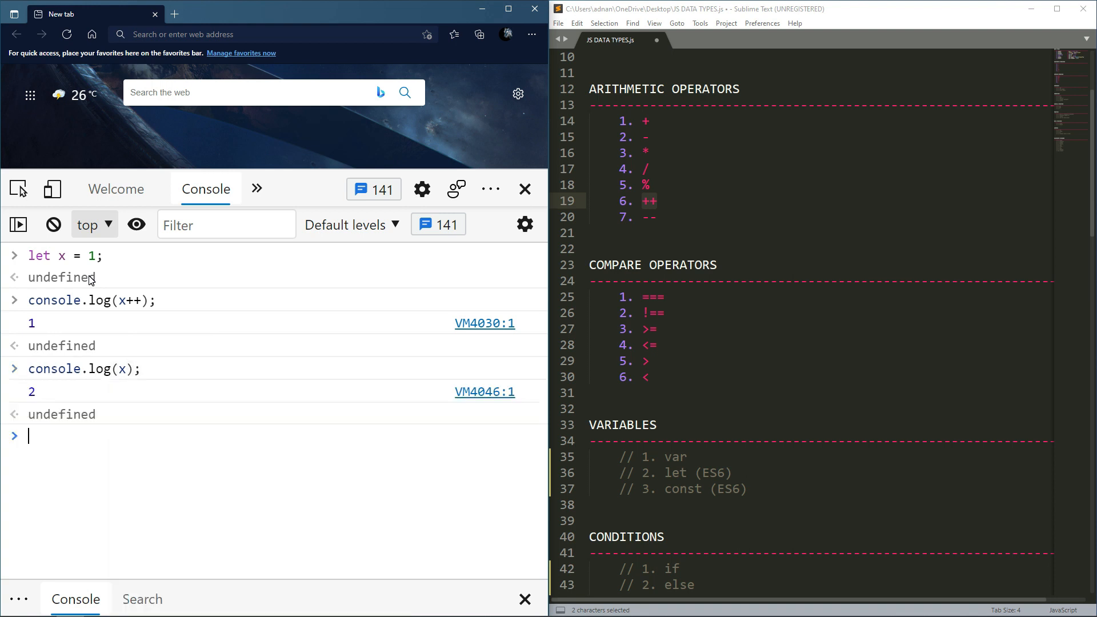
mouse_move(42, 398)
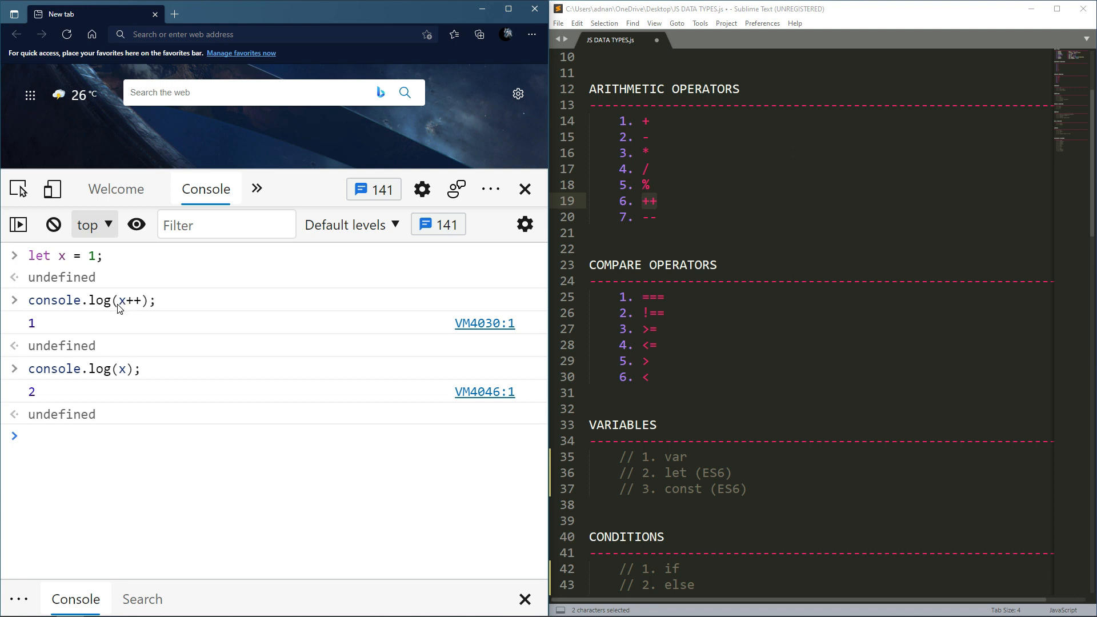
mouse_move(121, 306)
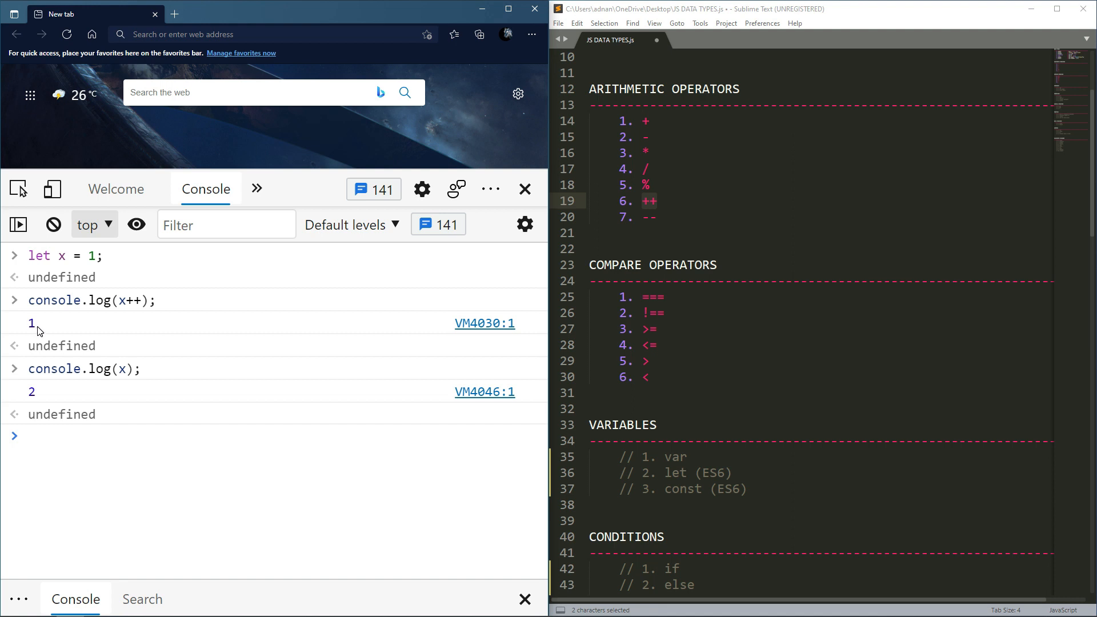
mouse_move(115, 394)
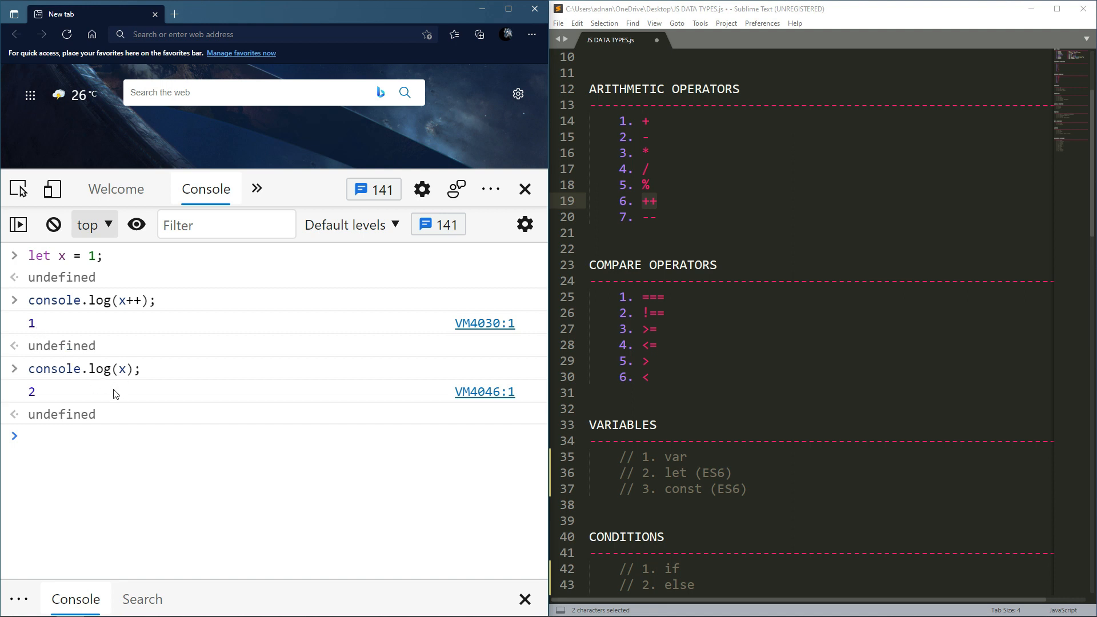
mouse_move(46, 399)
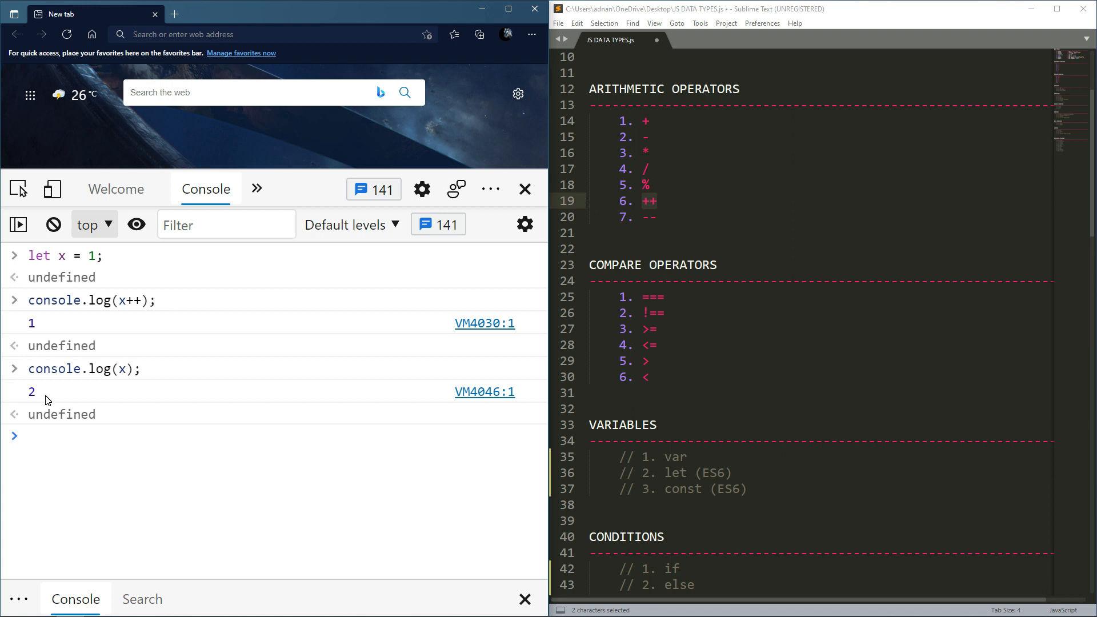
mouse_move(49, 384)
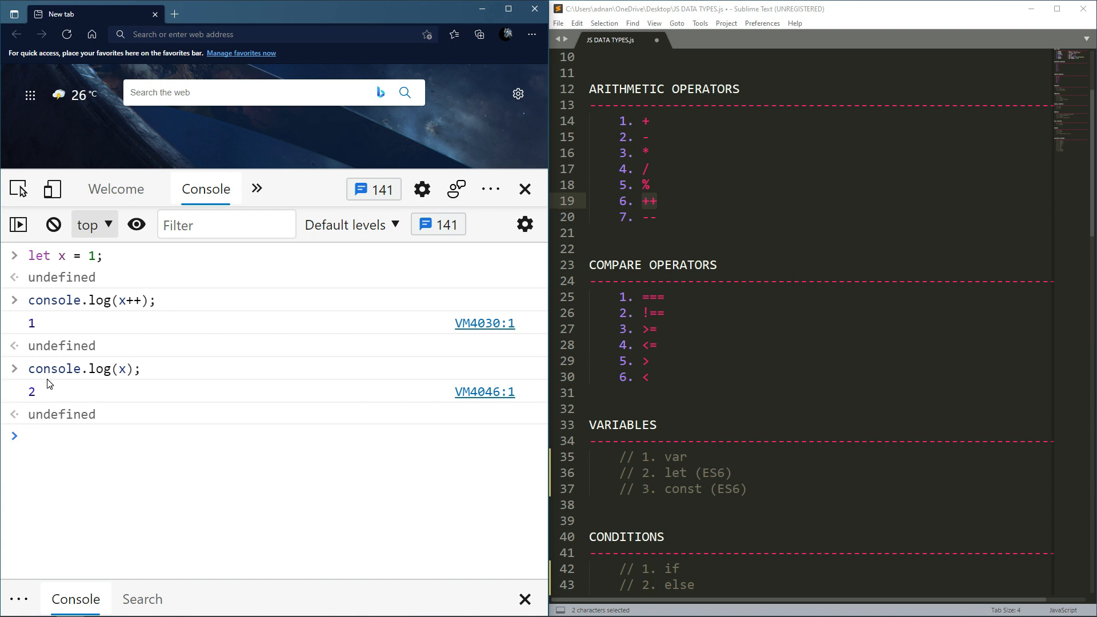
click(30, 435)
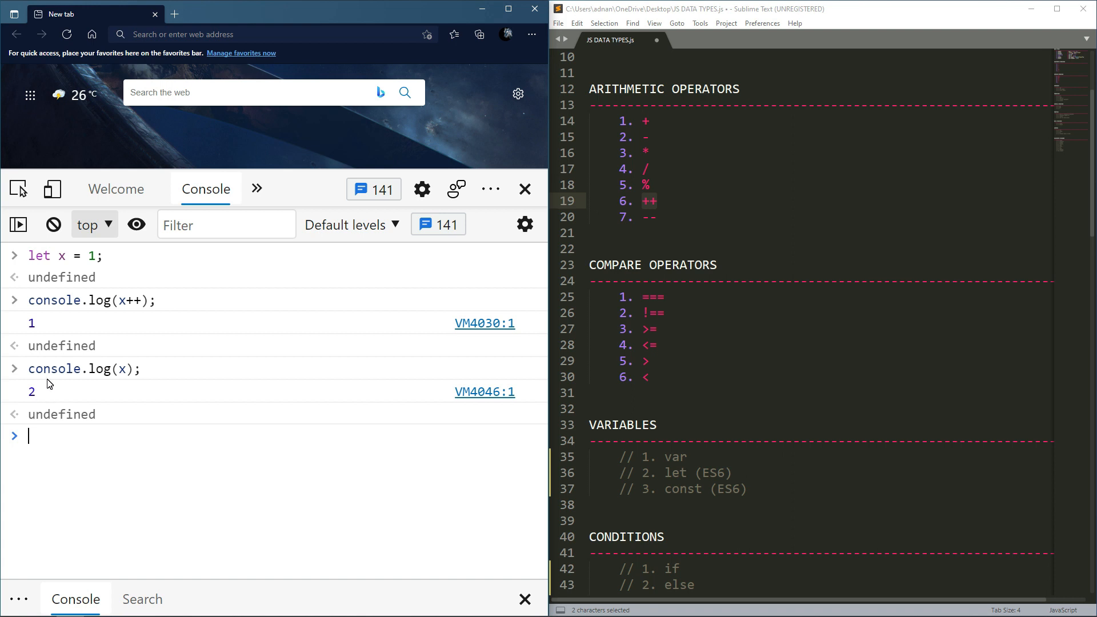
mouse_move(114, 426)
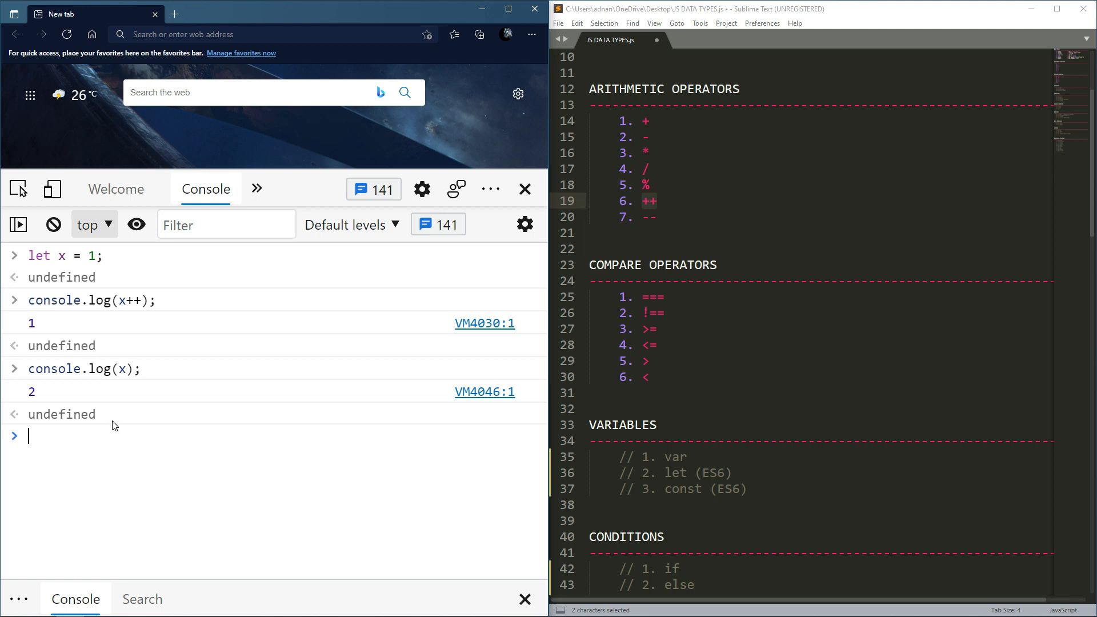
Reset x = 1 and start writing console.log(++x); at the prompt.
text(x = 1;)
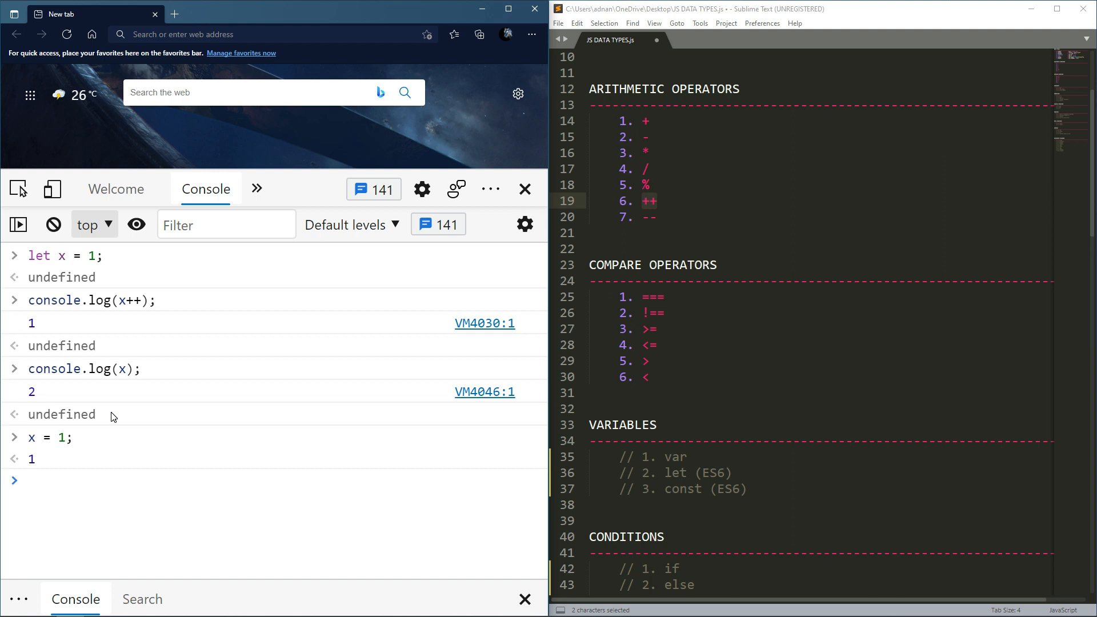
text(console.log)
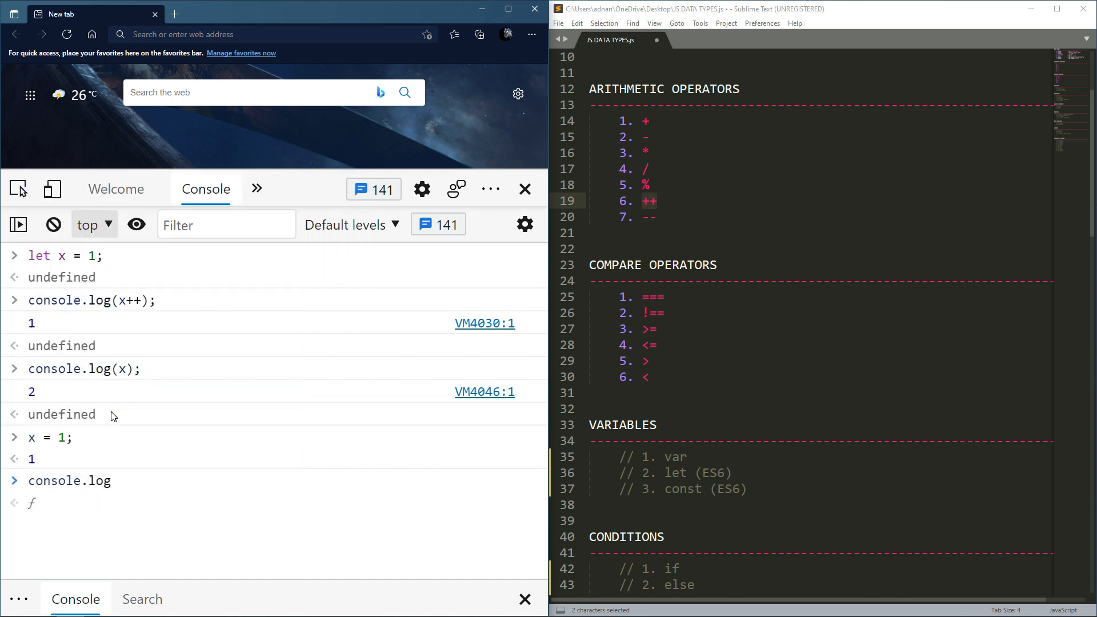
text(())
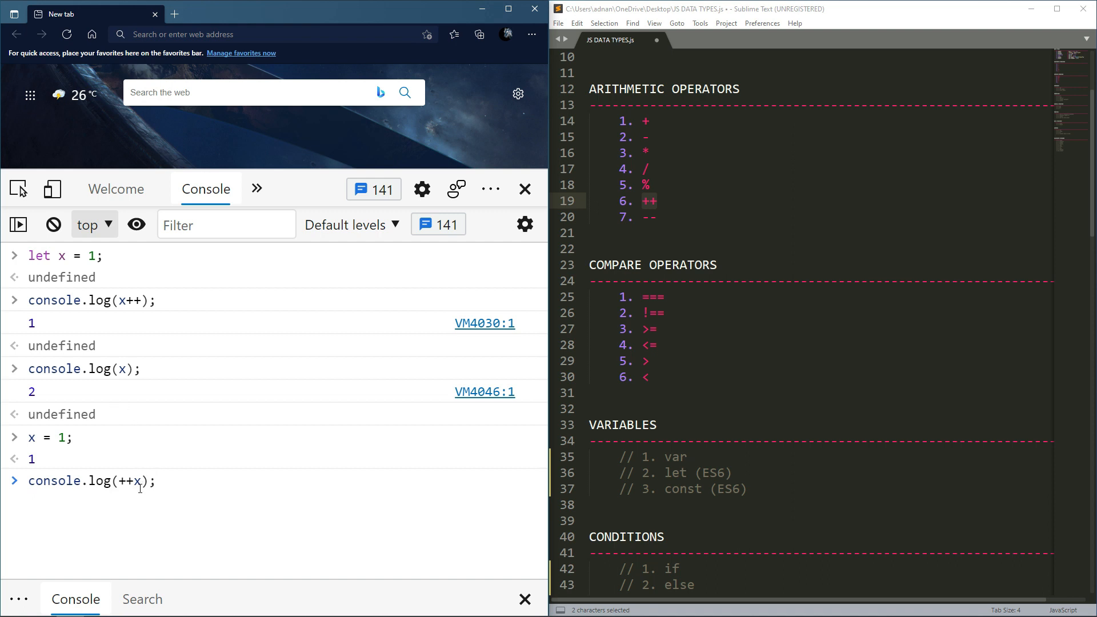
mouse_move(142, 469)
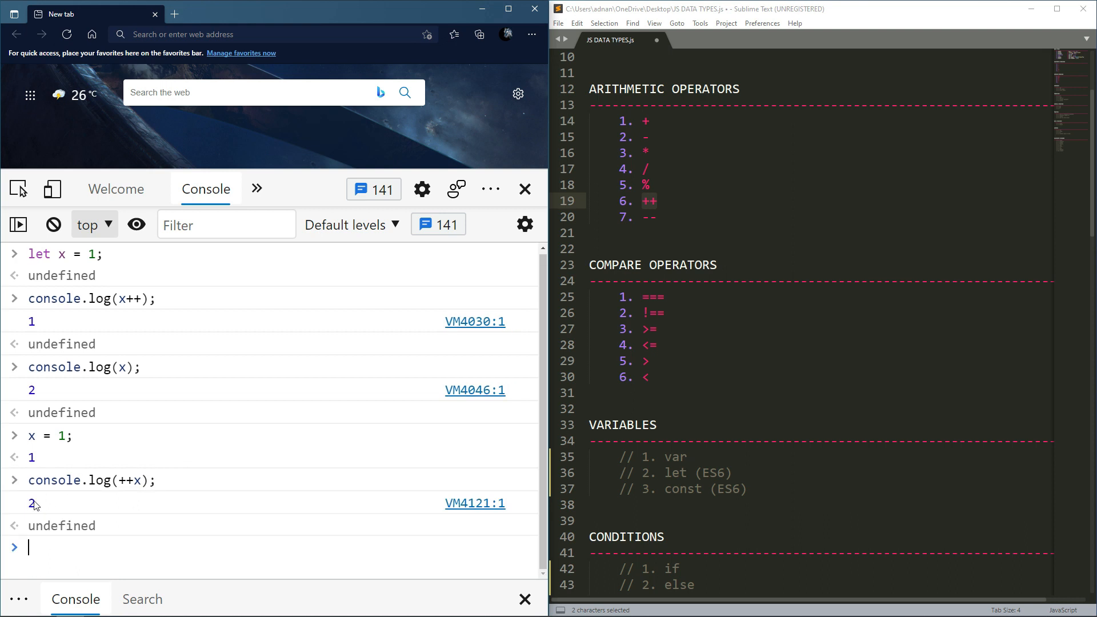
Clear the console output and enter x = 1 again.
click(53, 225)
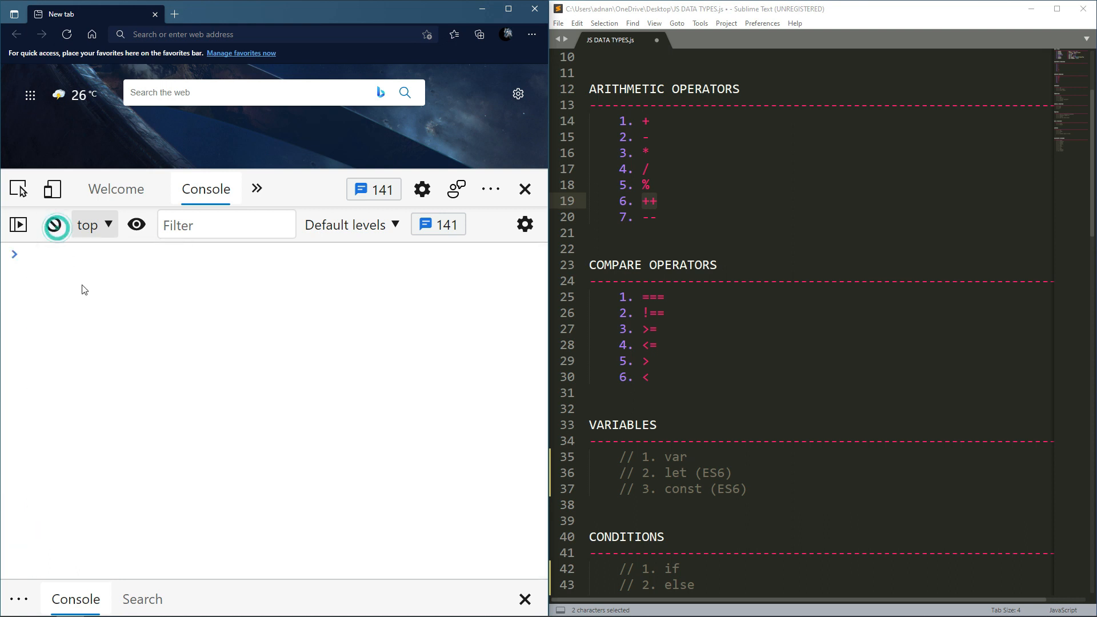
click(56, 224)
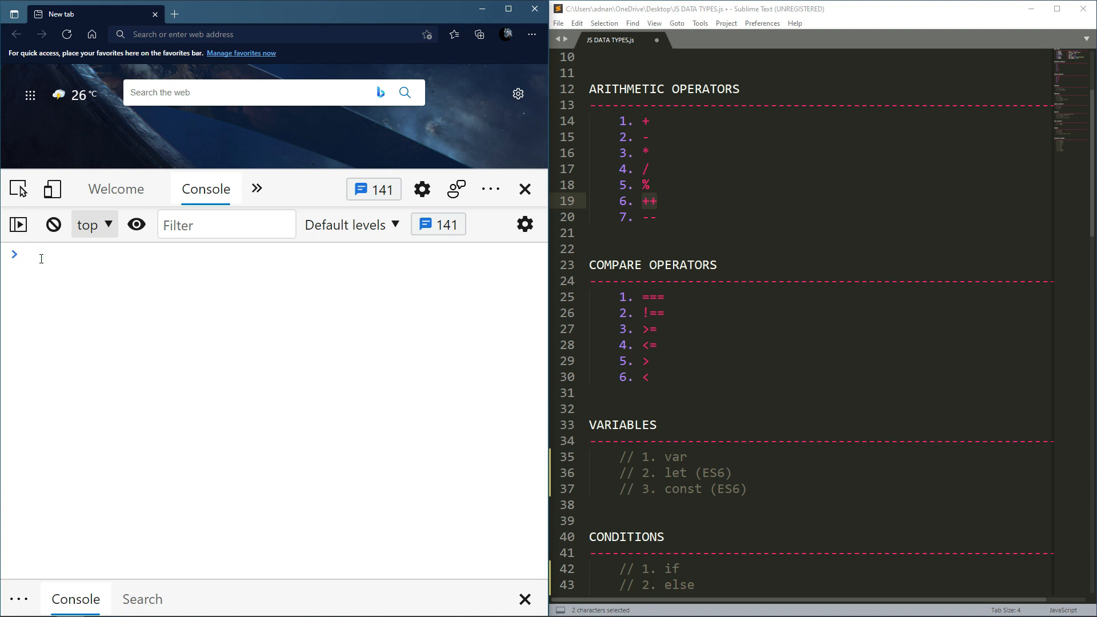
text(x = 1;)
text((5)
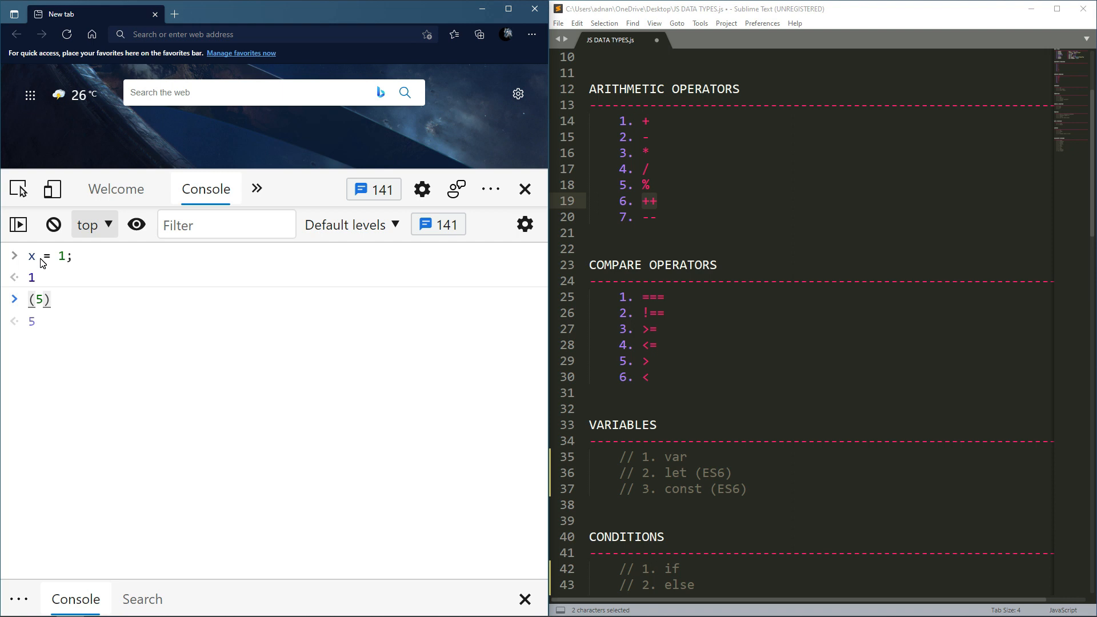
Try (5+6) / 5 at the prompt, previewing 2.2, and highlight the (5+6) part.
text(+6)
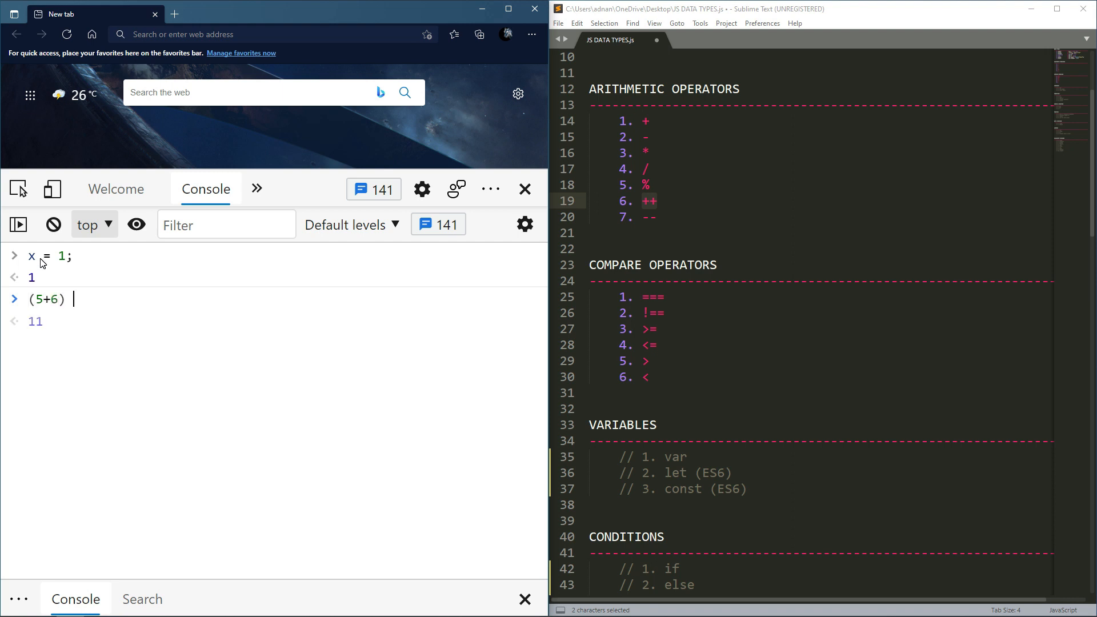
text(/ 5)
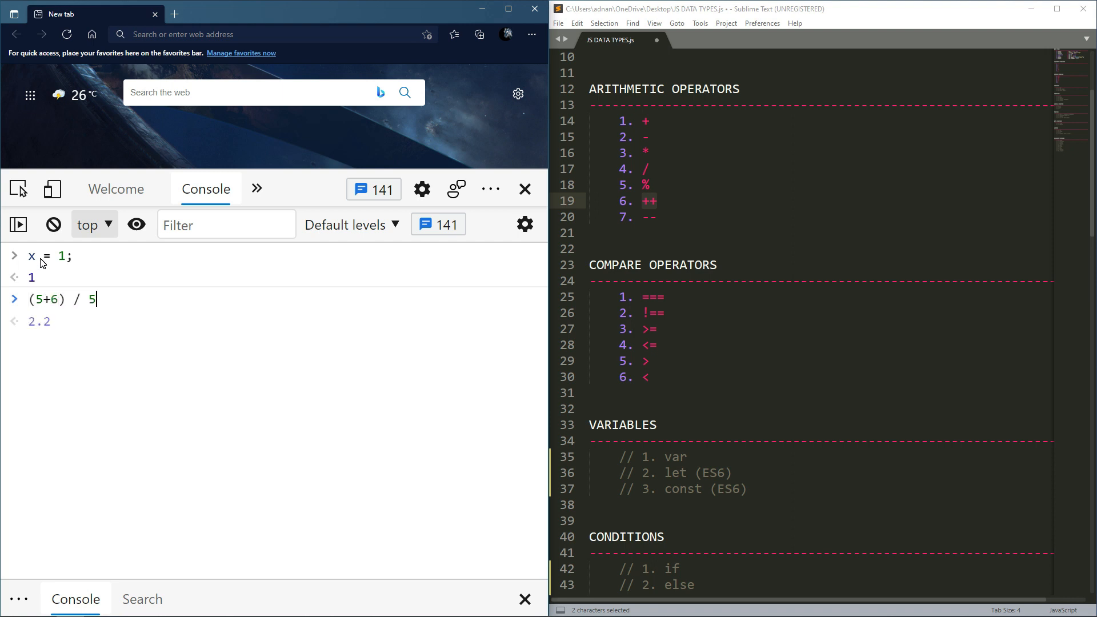
double_click(46, 299)
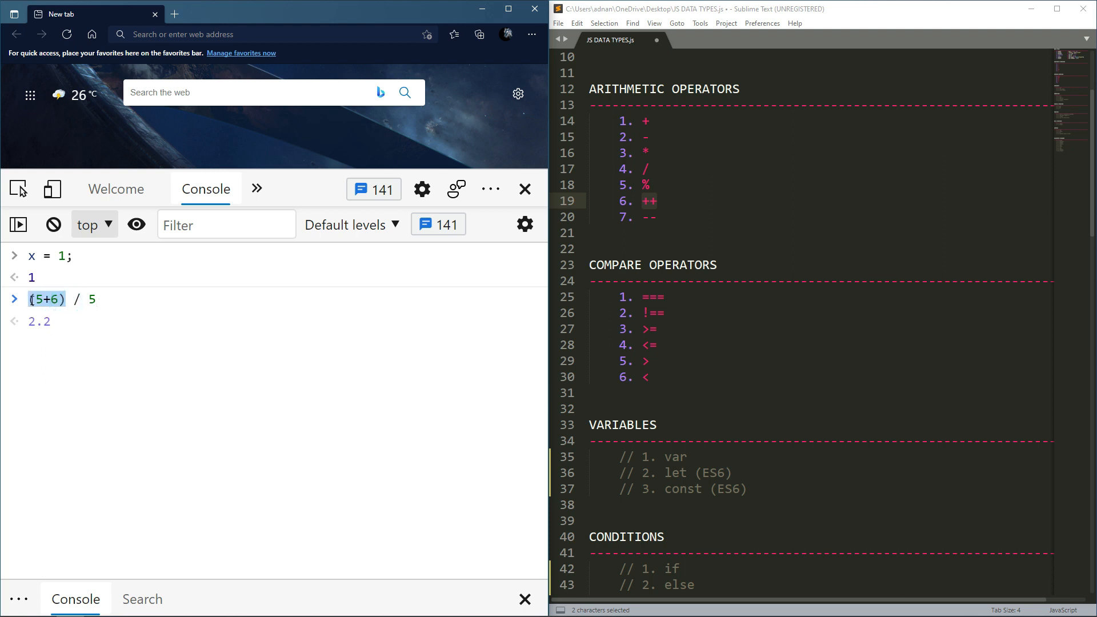
mouse_move(32, 298)
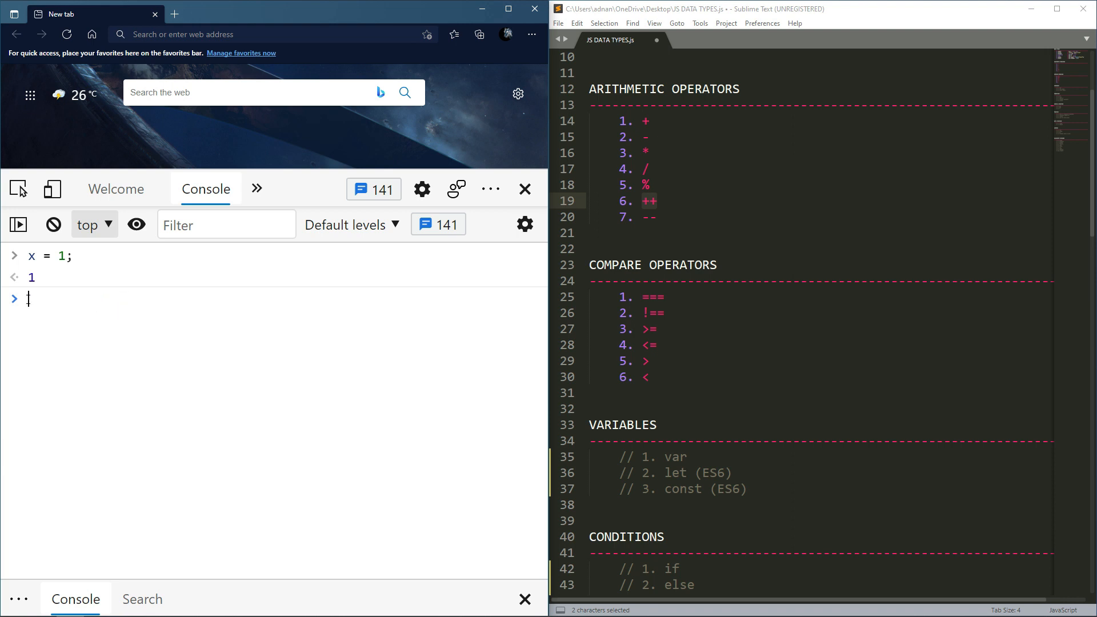
Build the expression (x++) + (x++) at the prompt.
text((x))
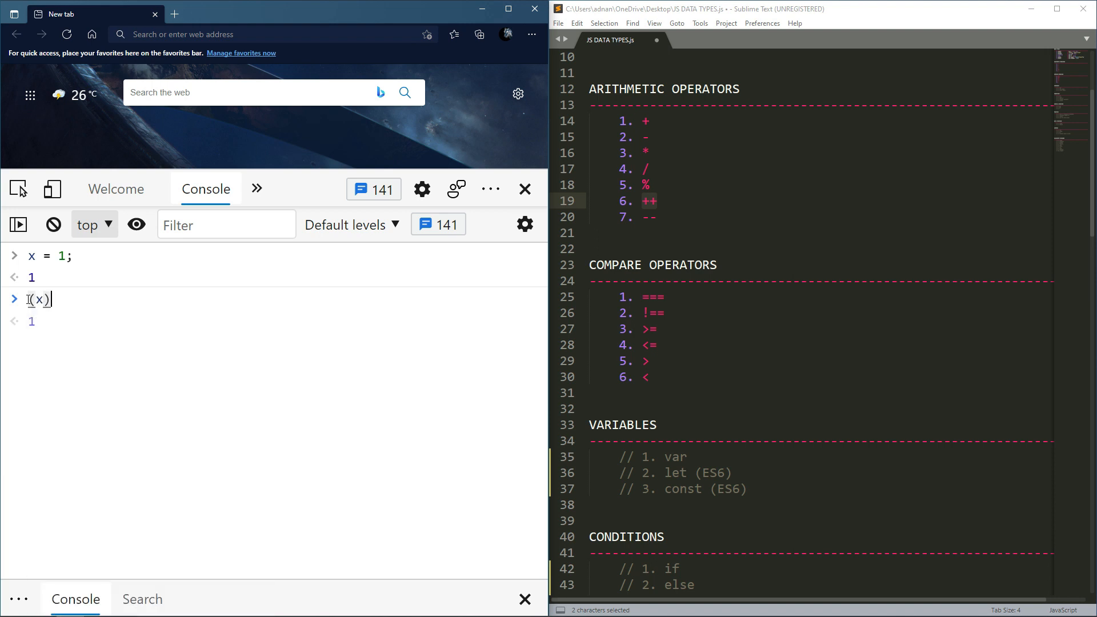
key(Backspace)
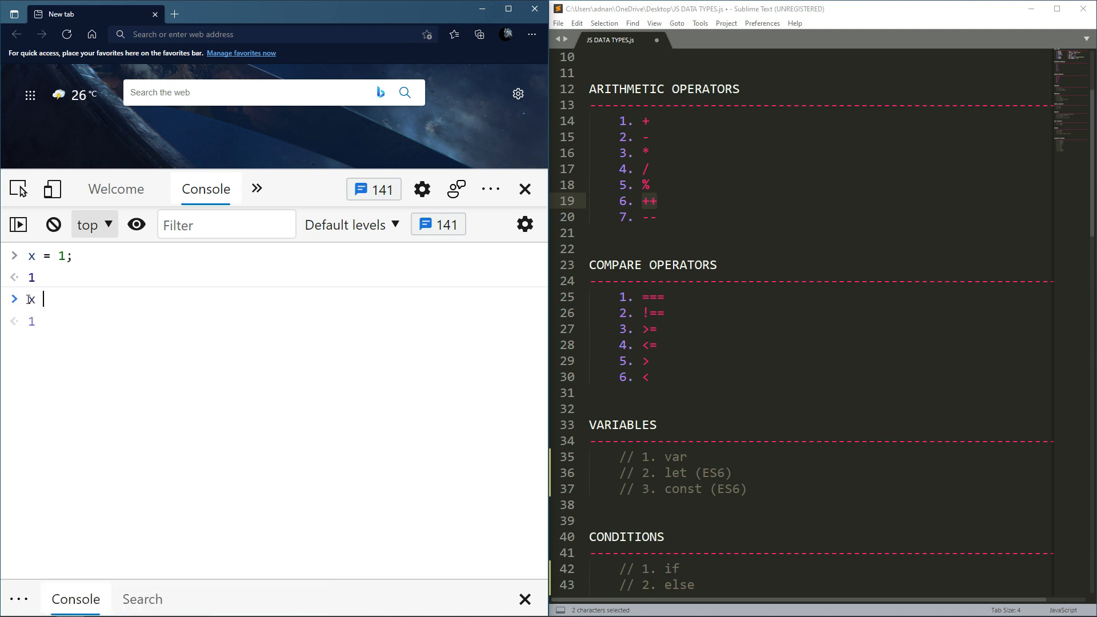
text(+ x)
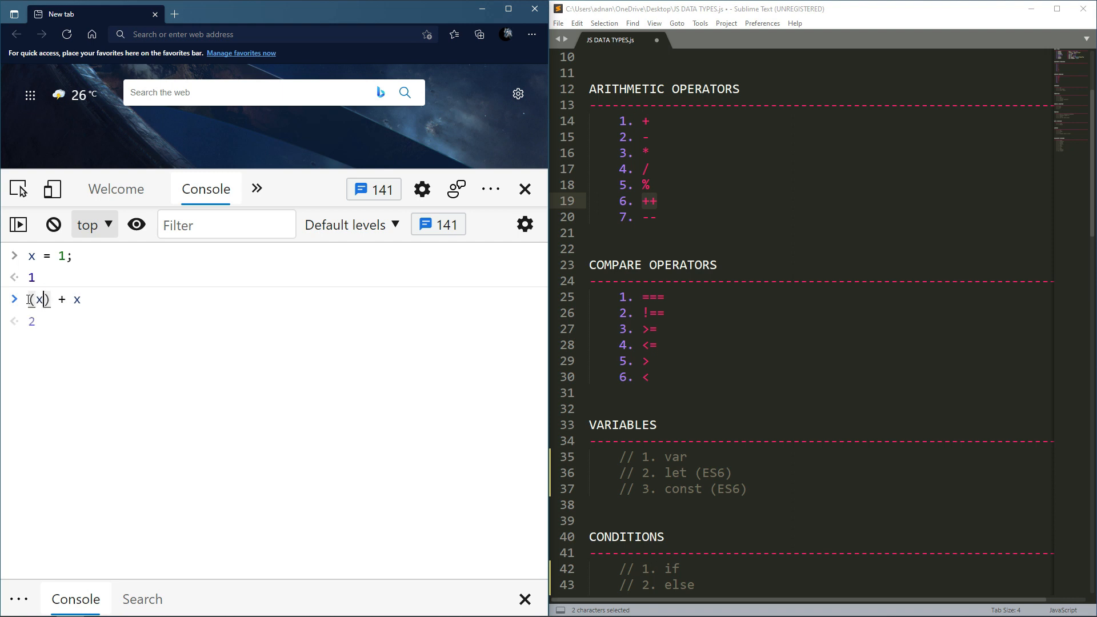
text(++)
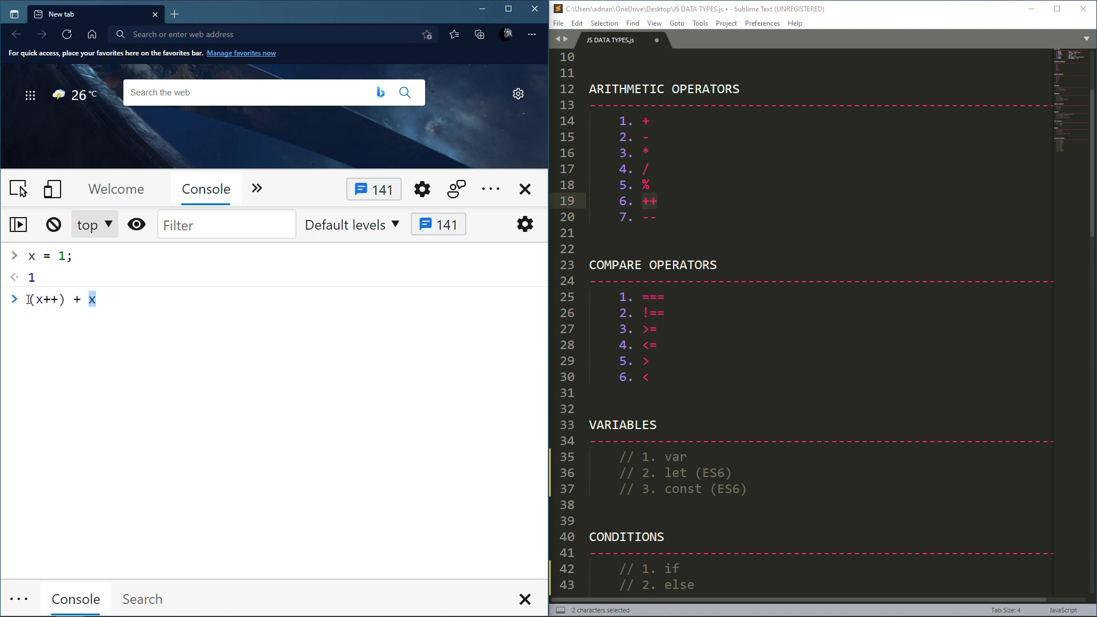
text(())
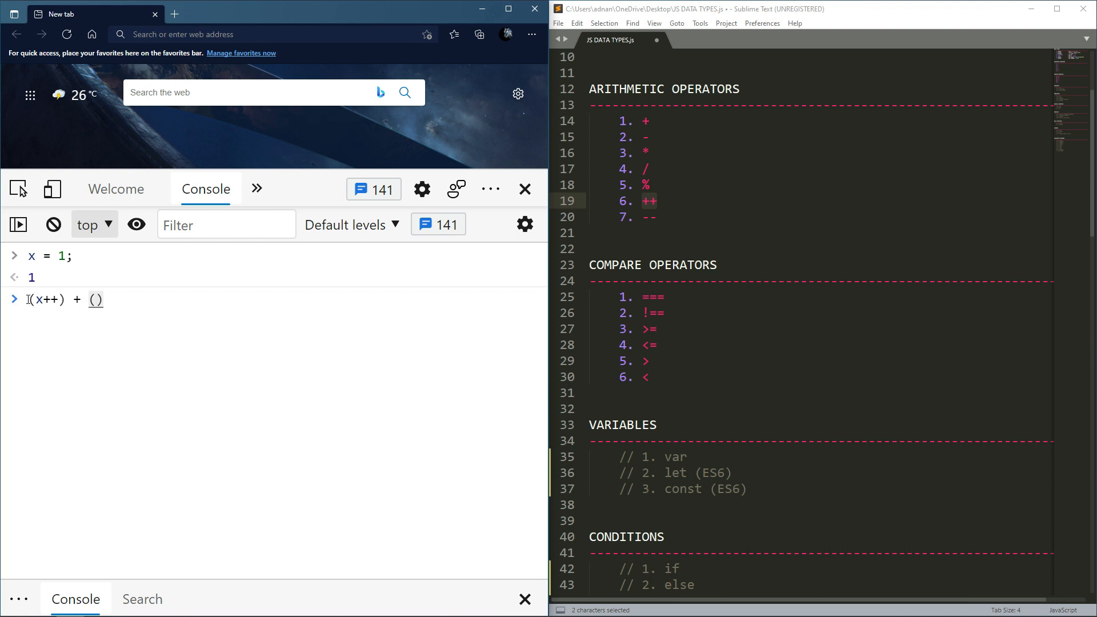
text(x++)
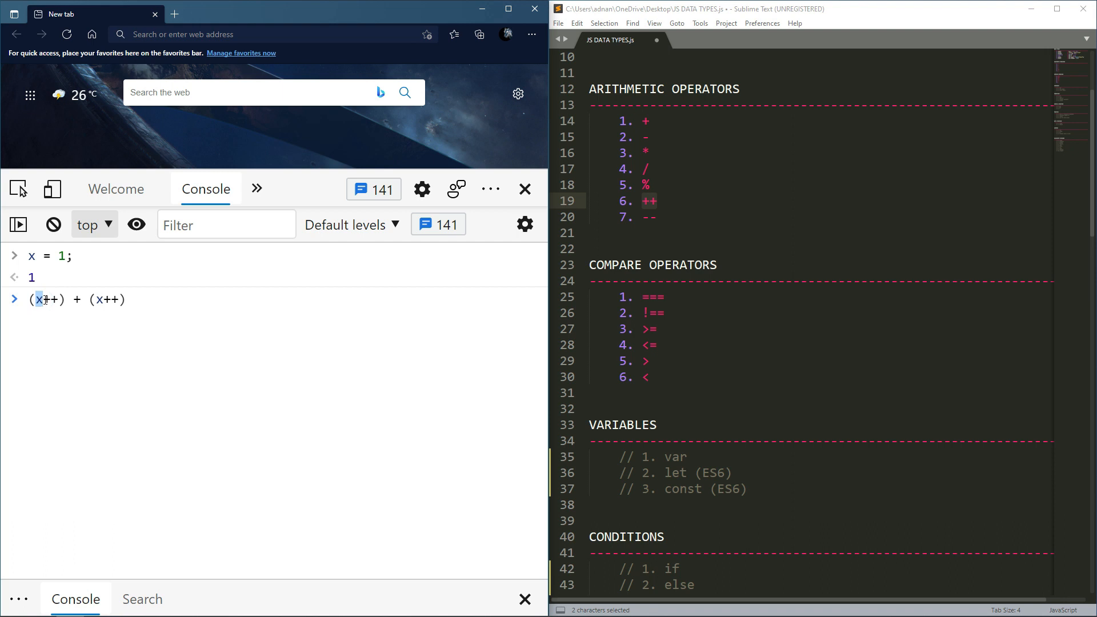
Evaluate (x++) + (x++) from x = 1 to get 3, highlighting the first x term.
text(1)
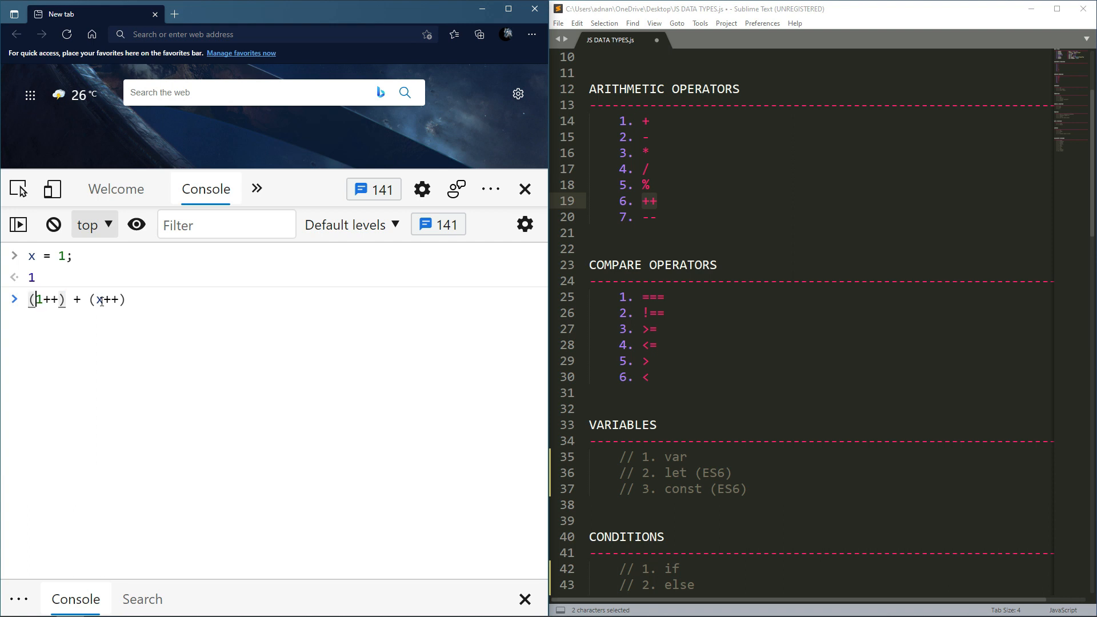
text(x)
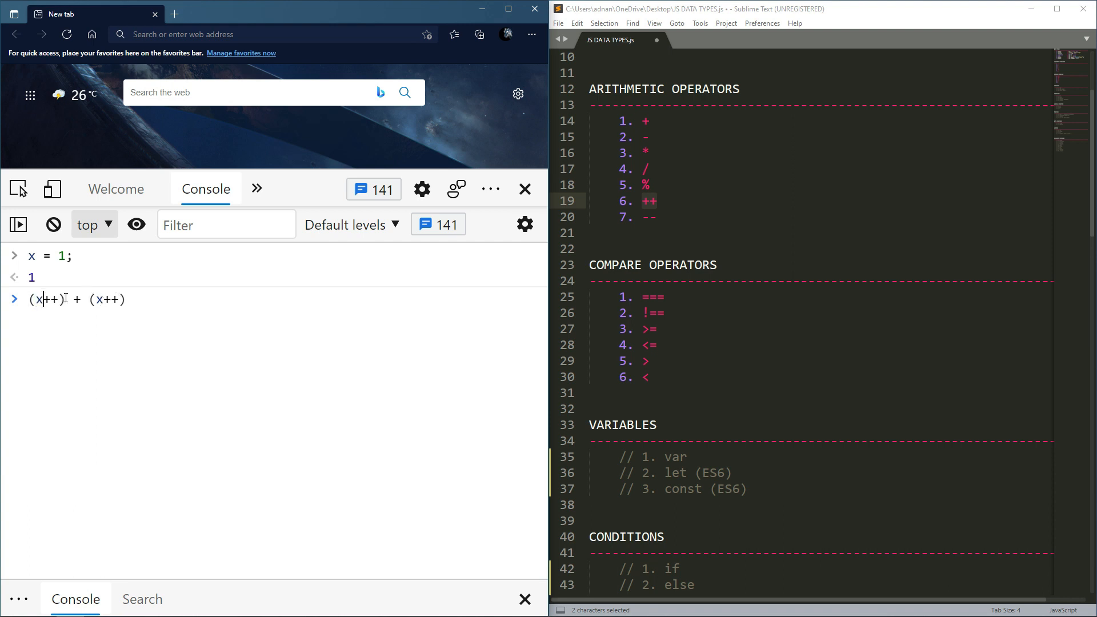
double_click(45, 298)
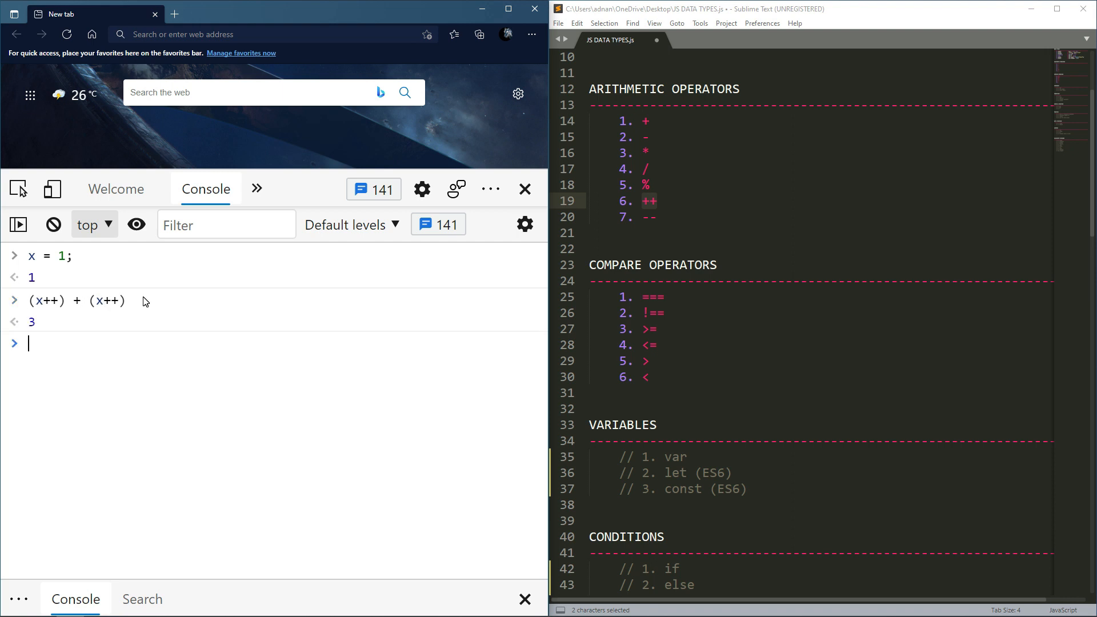
mouse_move(111, 268)
text(x = 1;)
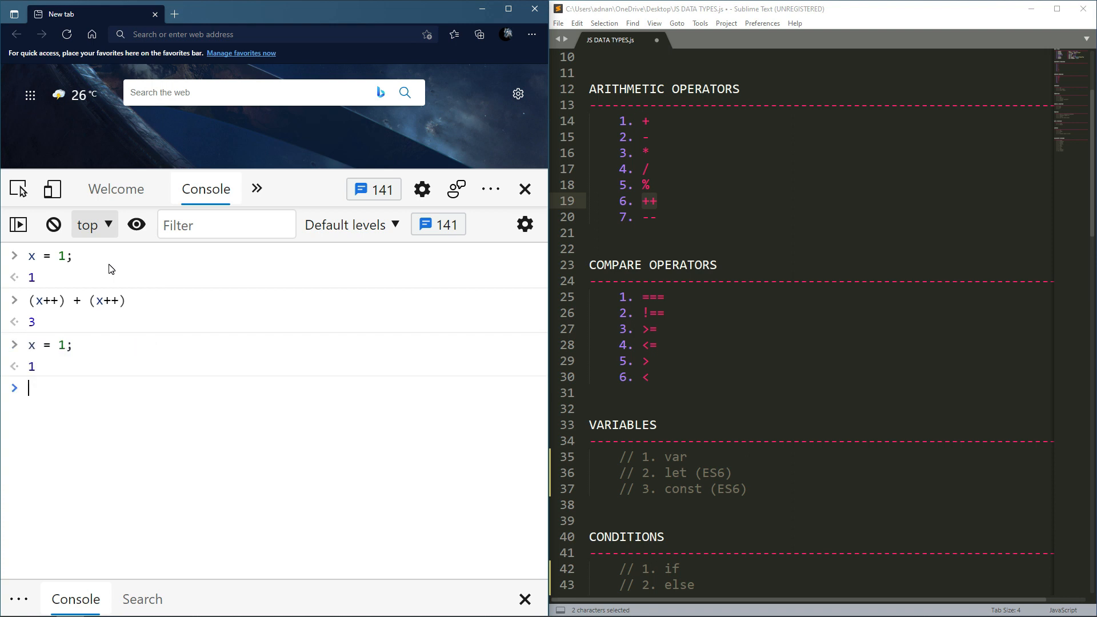
With x = 1, rewrite the expression as (++x) + (++x) and evaluate it to 5.
text((x++) + (x++))
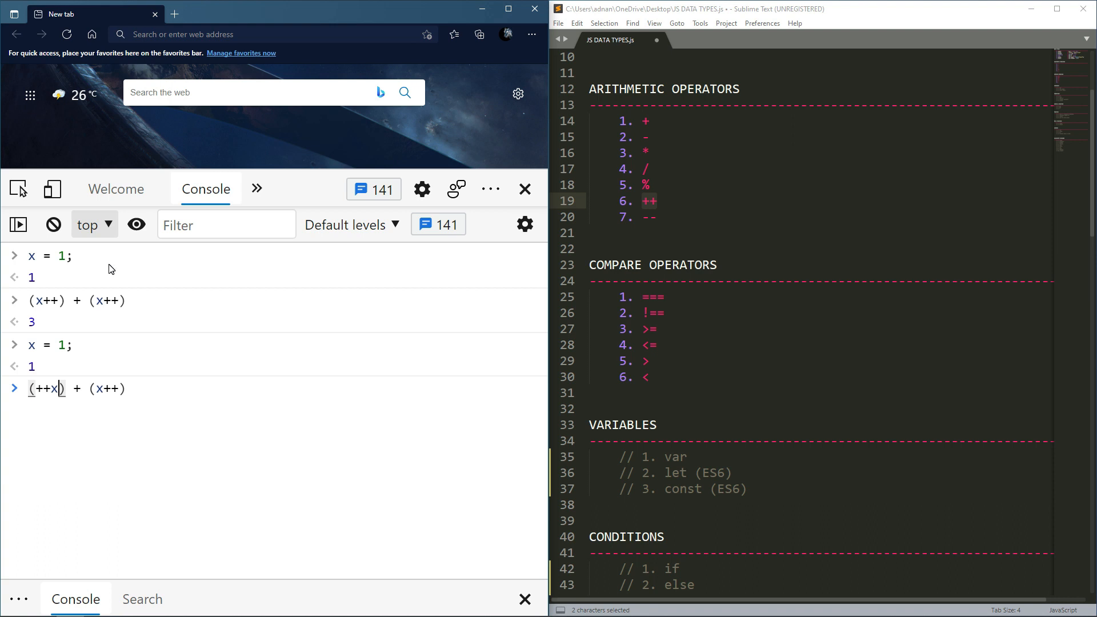
double_click(46, 388)
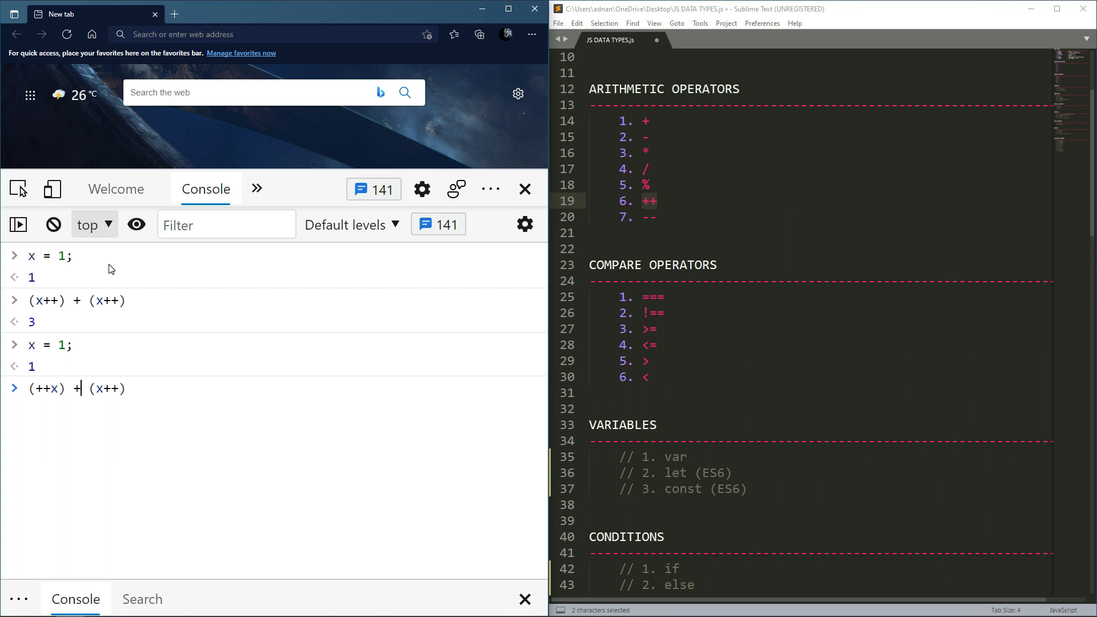
text(++)
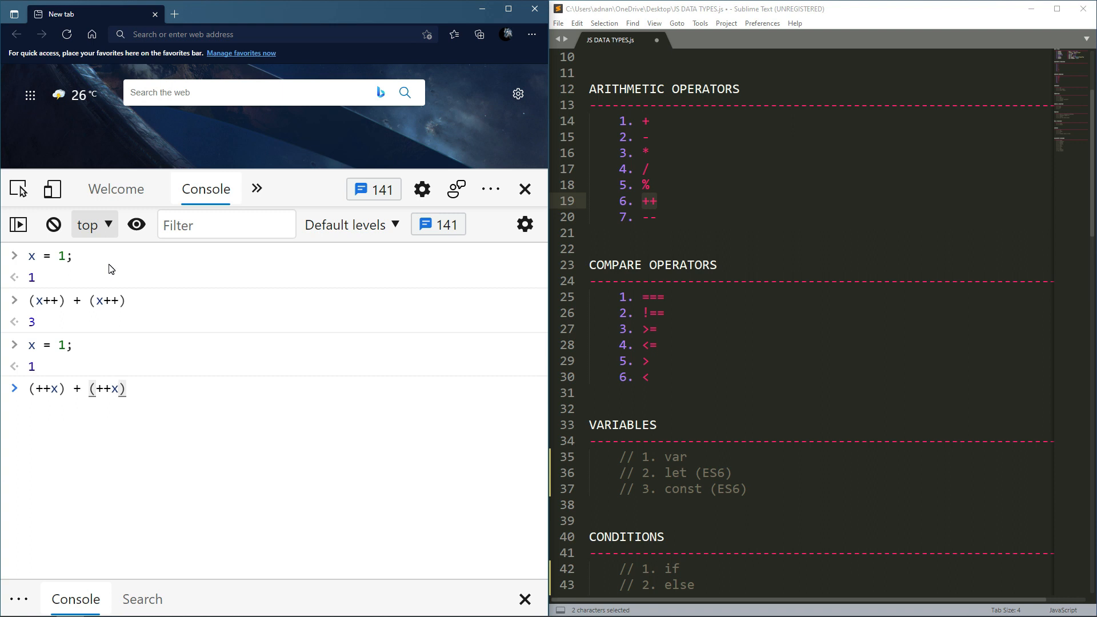
mouse_move(116, 272)
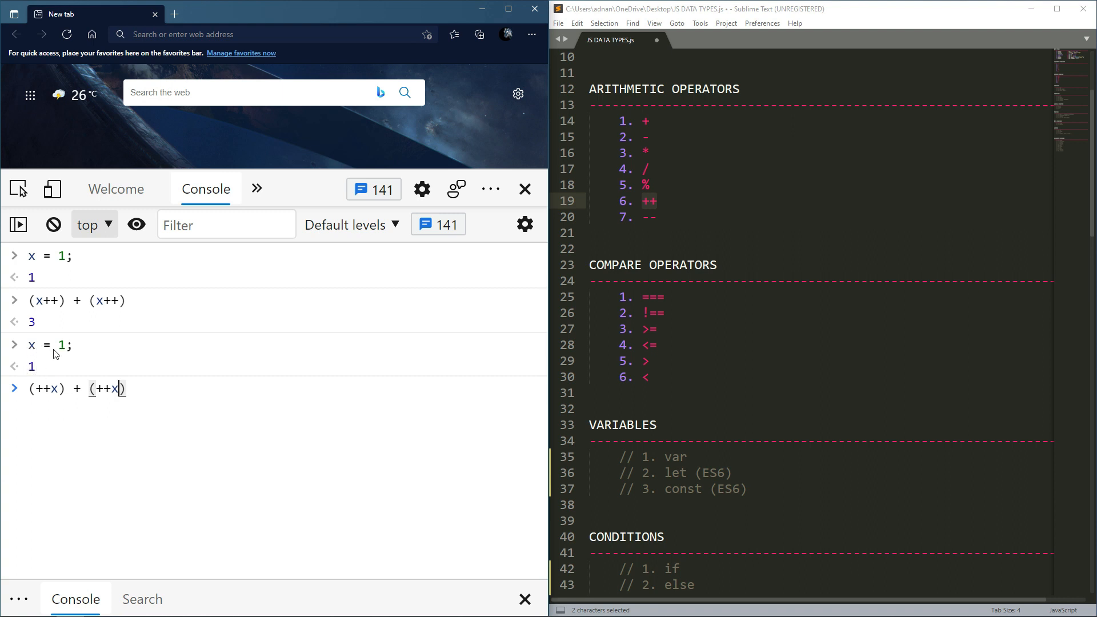
mouse_move(49, 347)
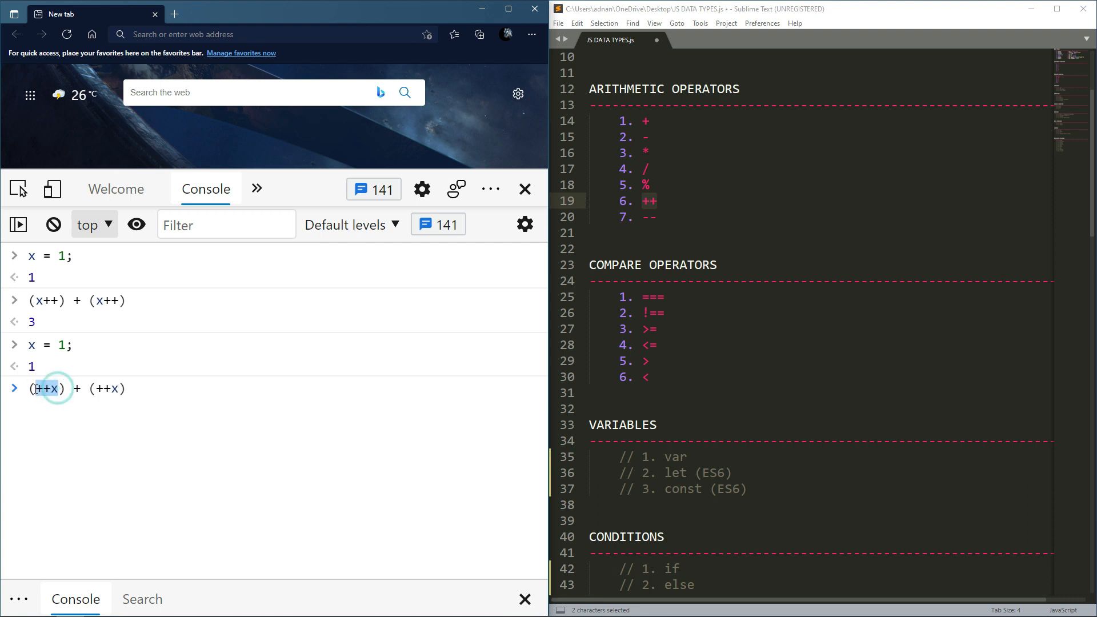
double_click(47, 389)
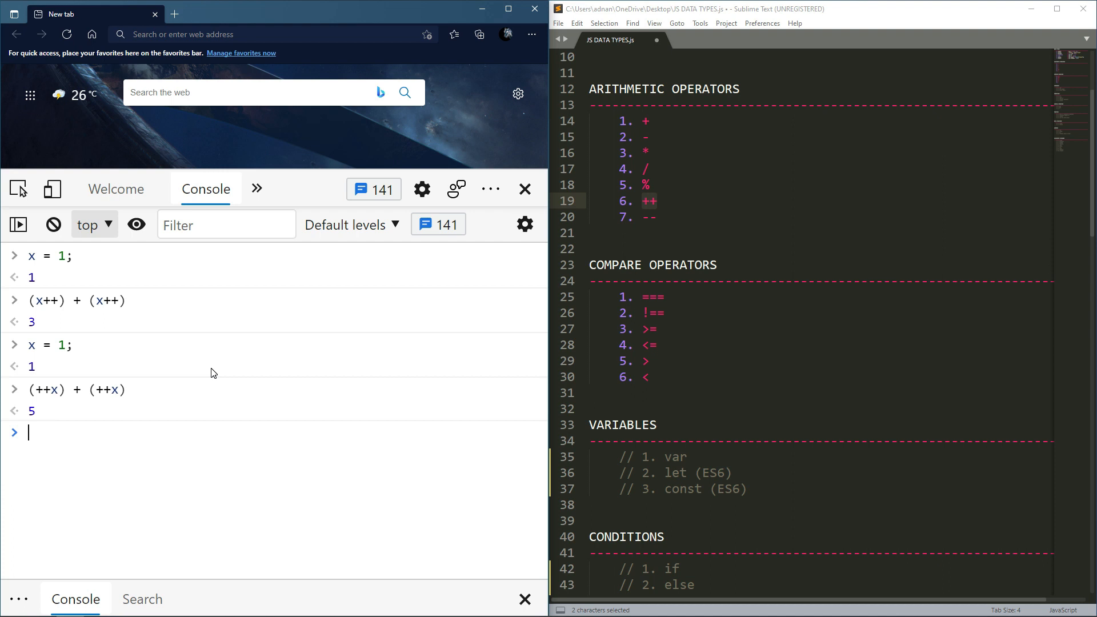
Run x = 1; to reset x once more.
text(()
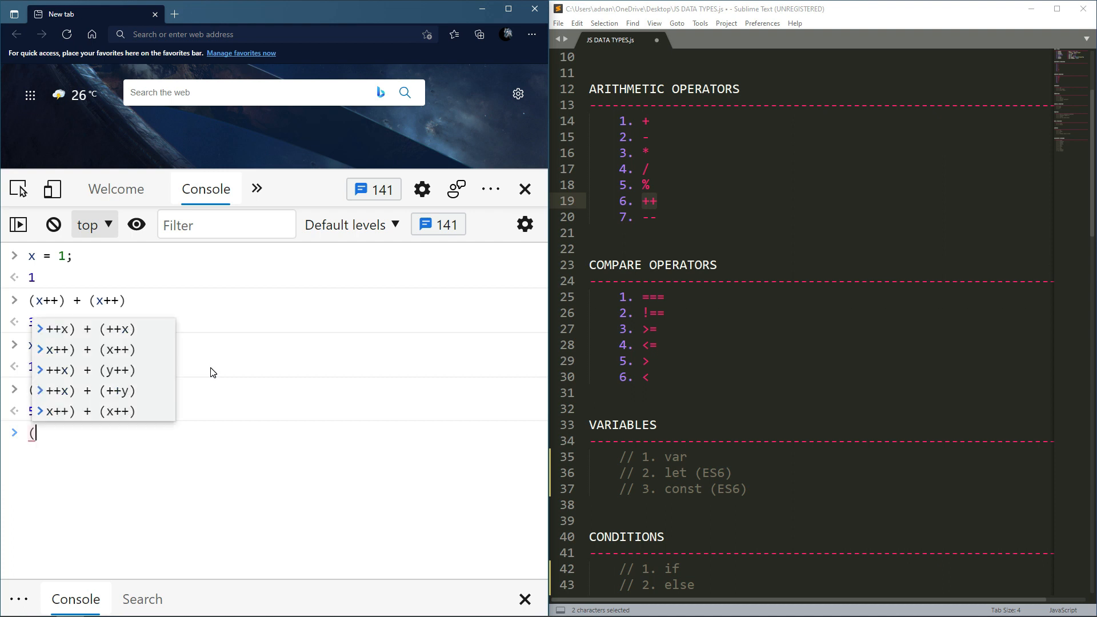
text(x = 1;)
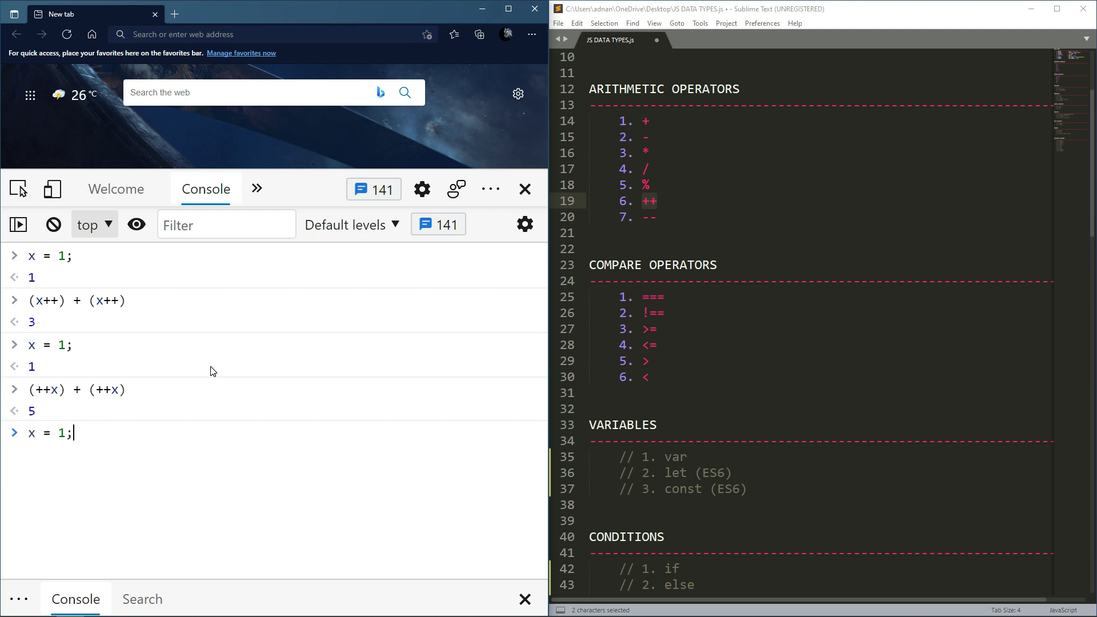
key(Enter)
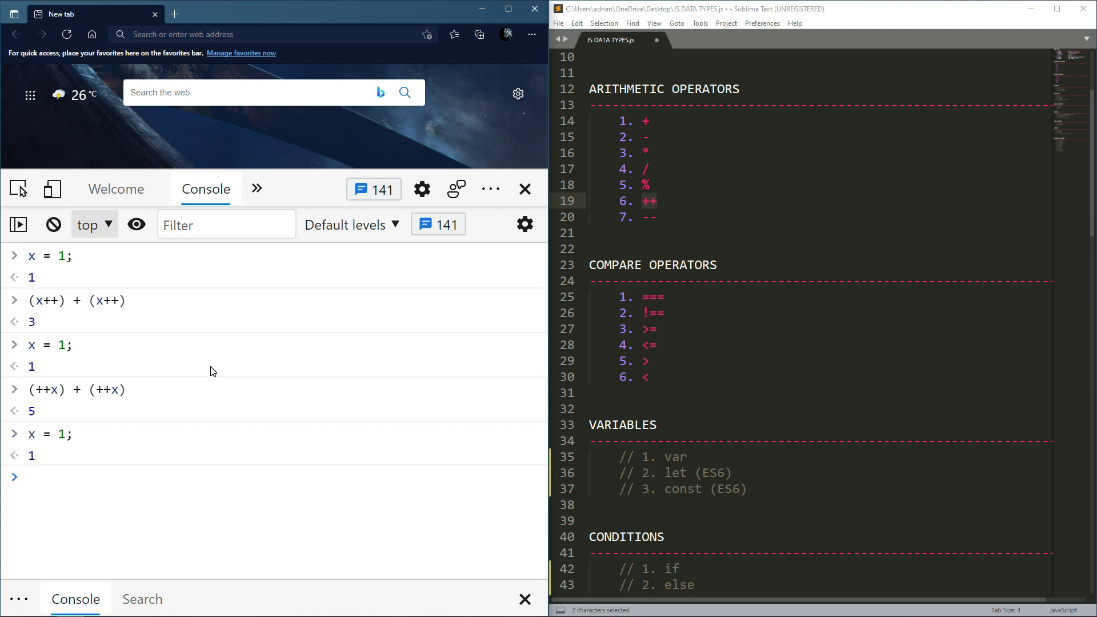
Write (x++) + (++x); at the prompt without running it, highlighting the x++ term.
text((x++) + ()
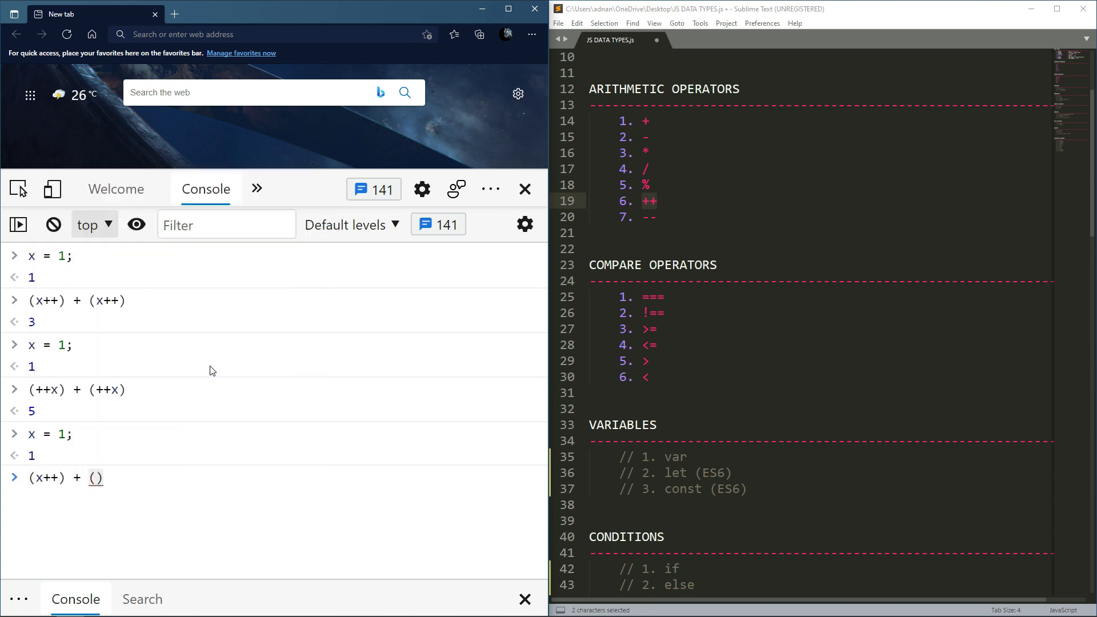
text(++x)
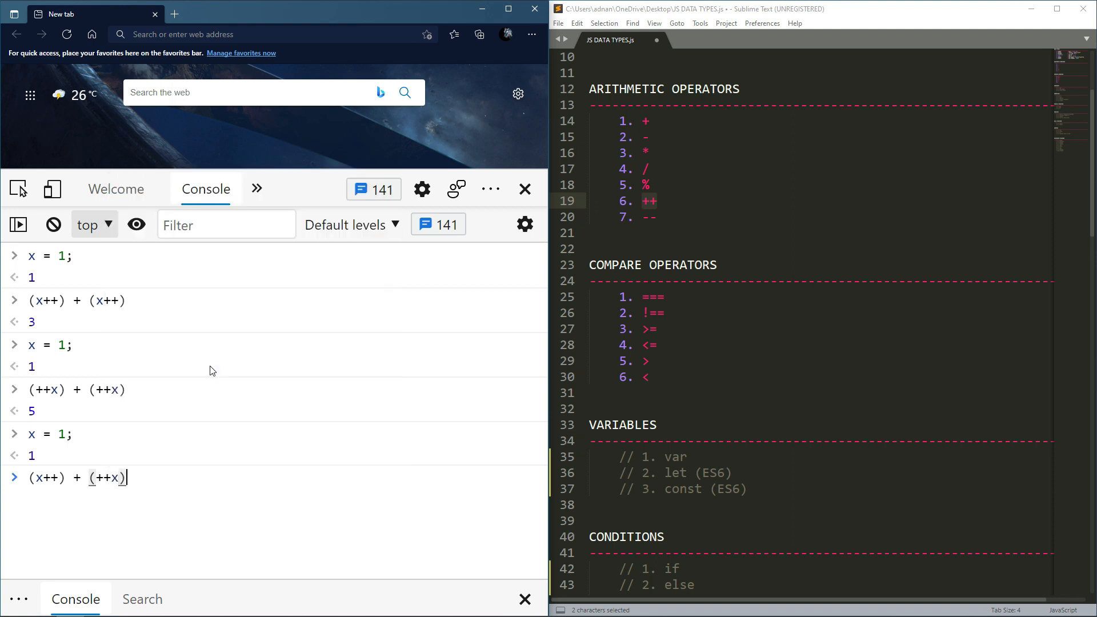
text(;)
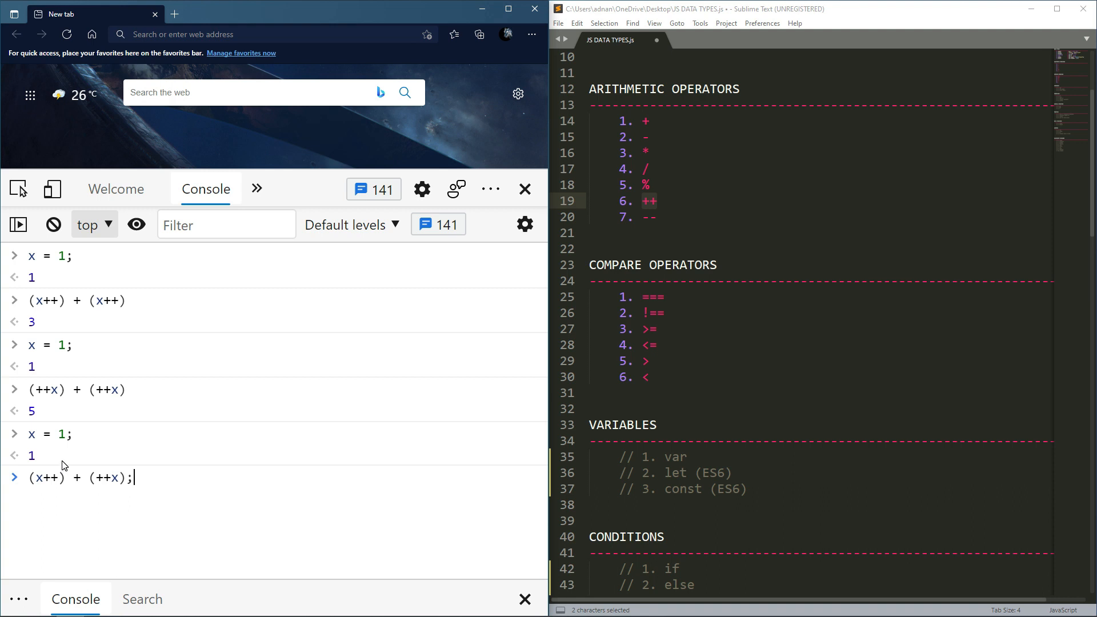
mouse_move(83, 473)
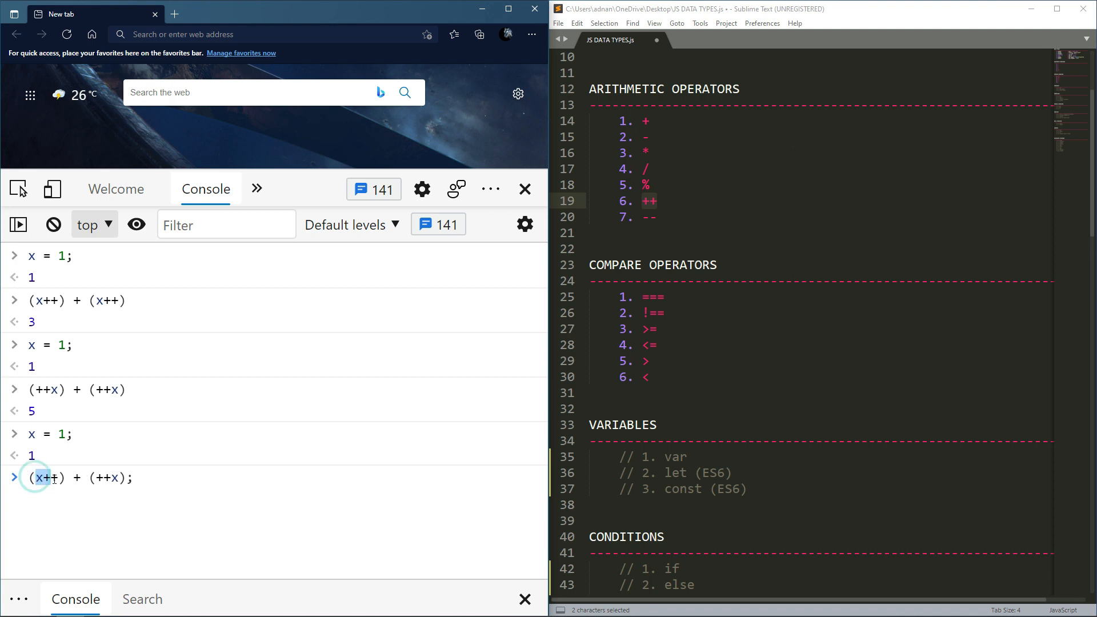
double_click(46, 478)
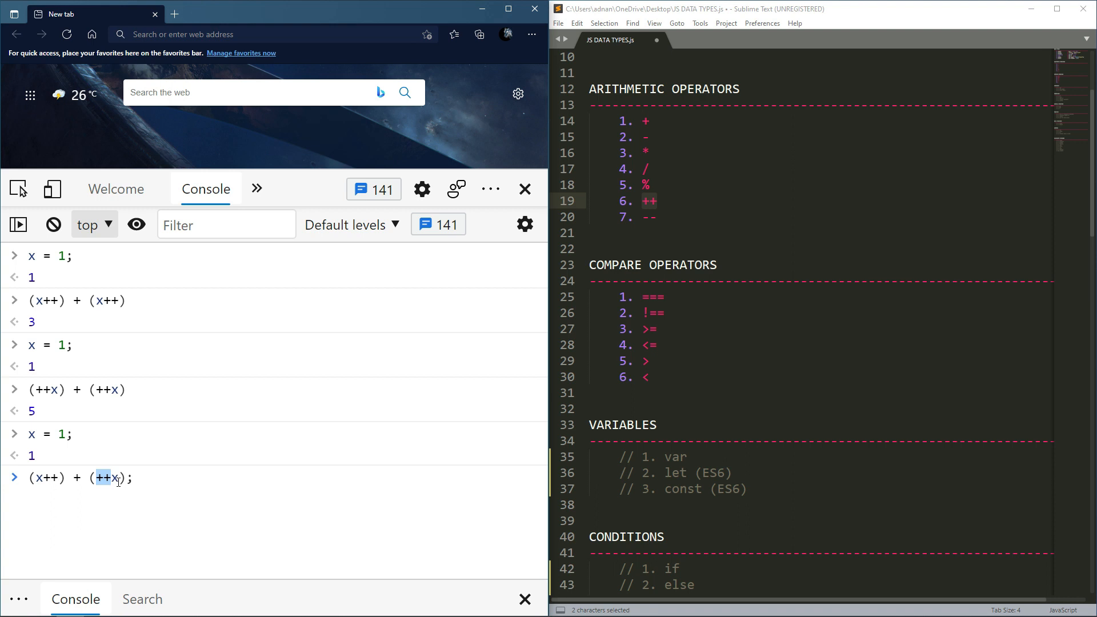
mouse_move(96, 450)
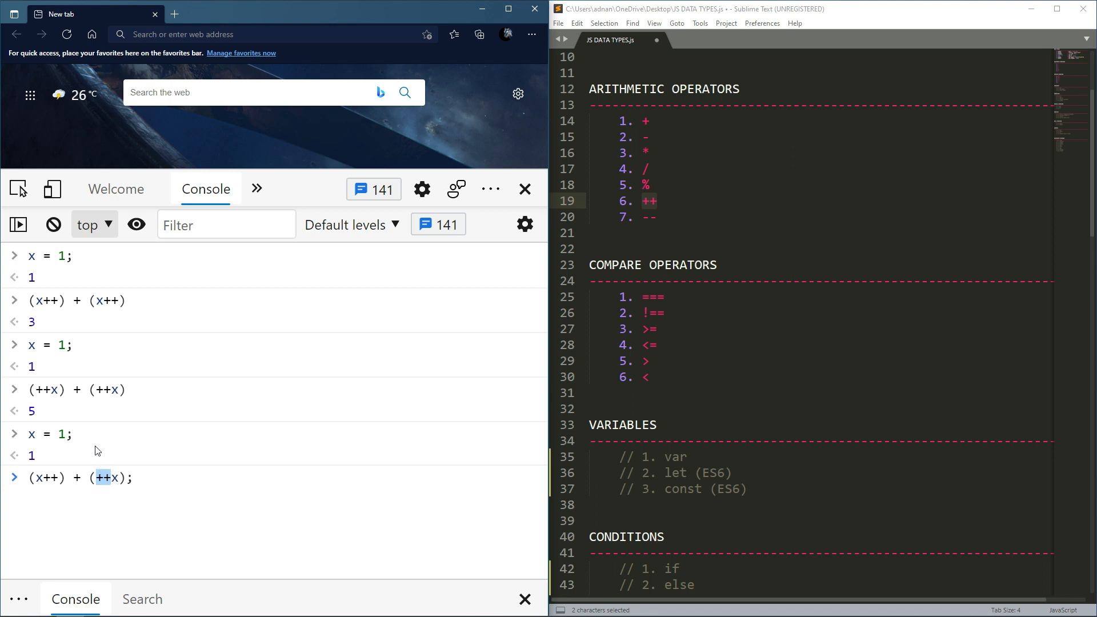